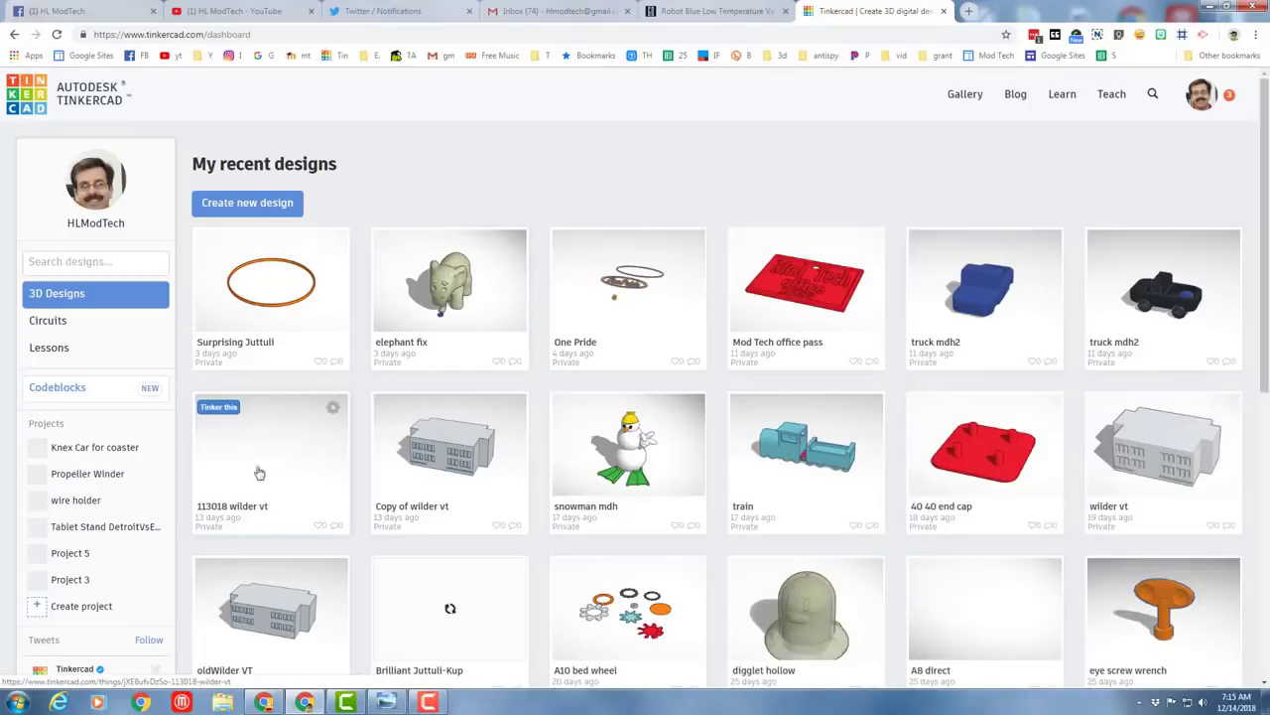
Switch from recent 3D designs to the Codeblocks designs section on the dashboard
left_click(58, 387)
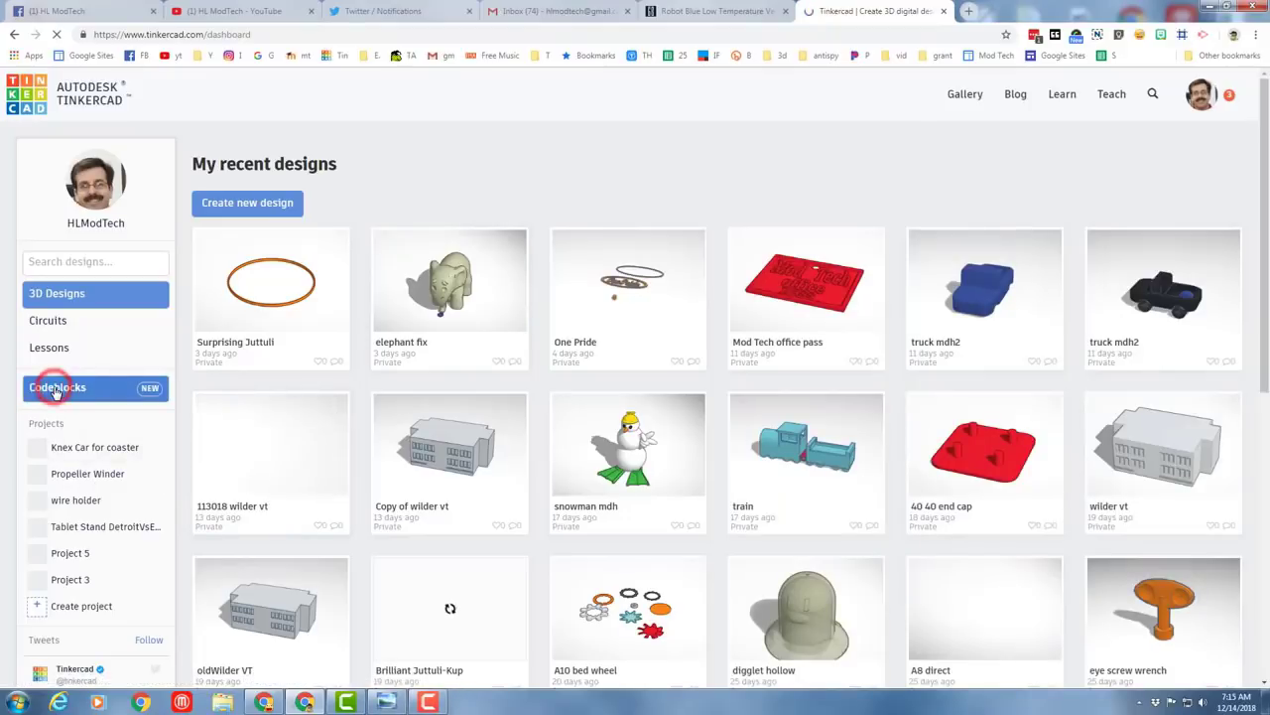
left_click(56, 387)
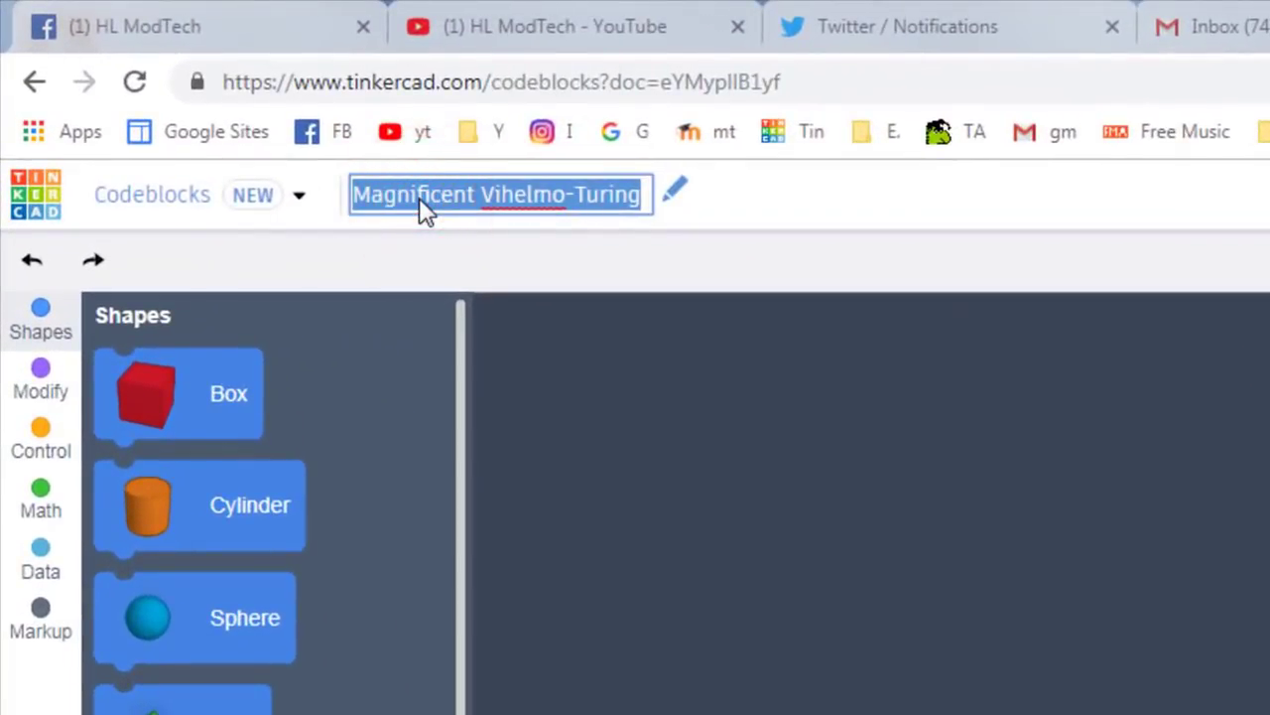
Rename the new Codeblocks design to 'flower mdh'
type("flower.md")
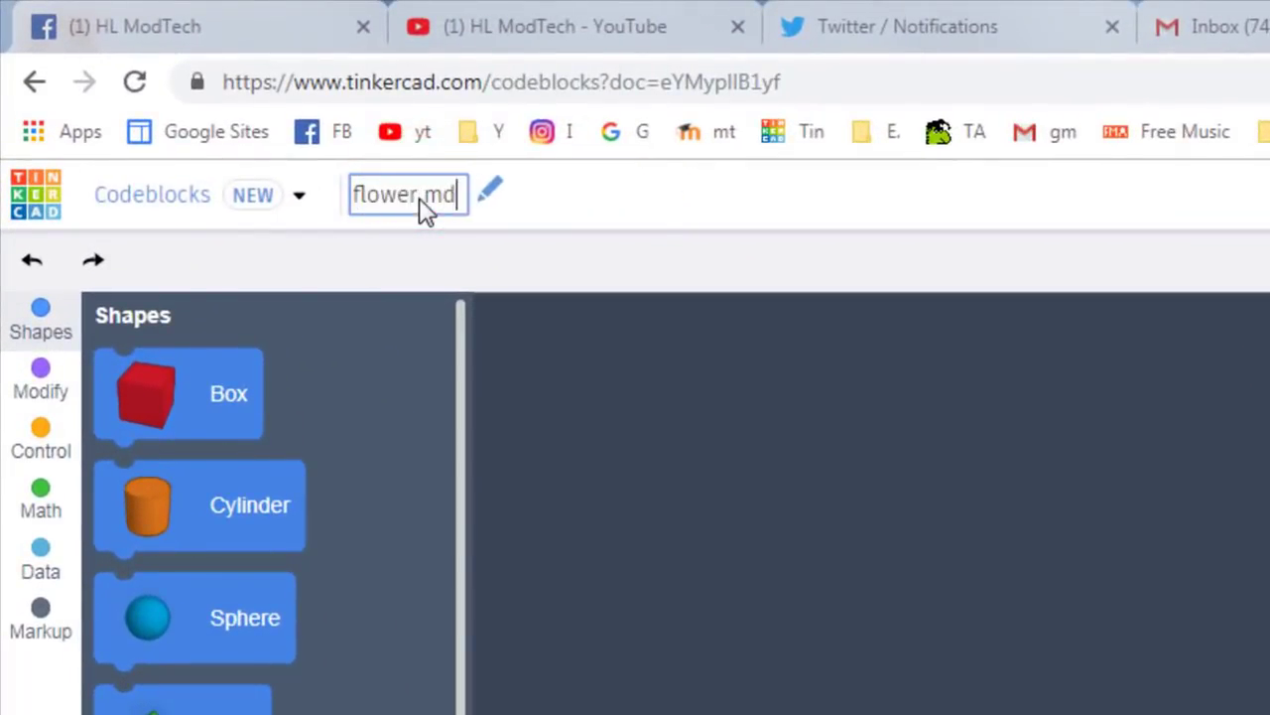
type("h")
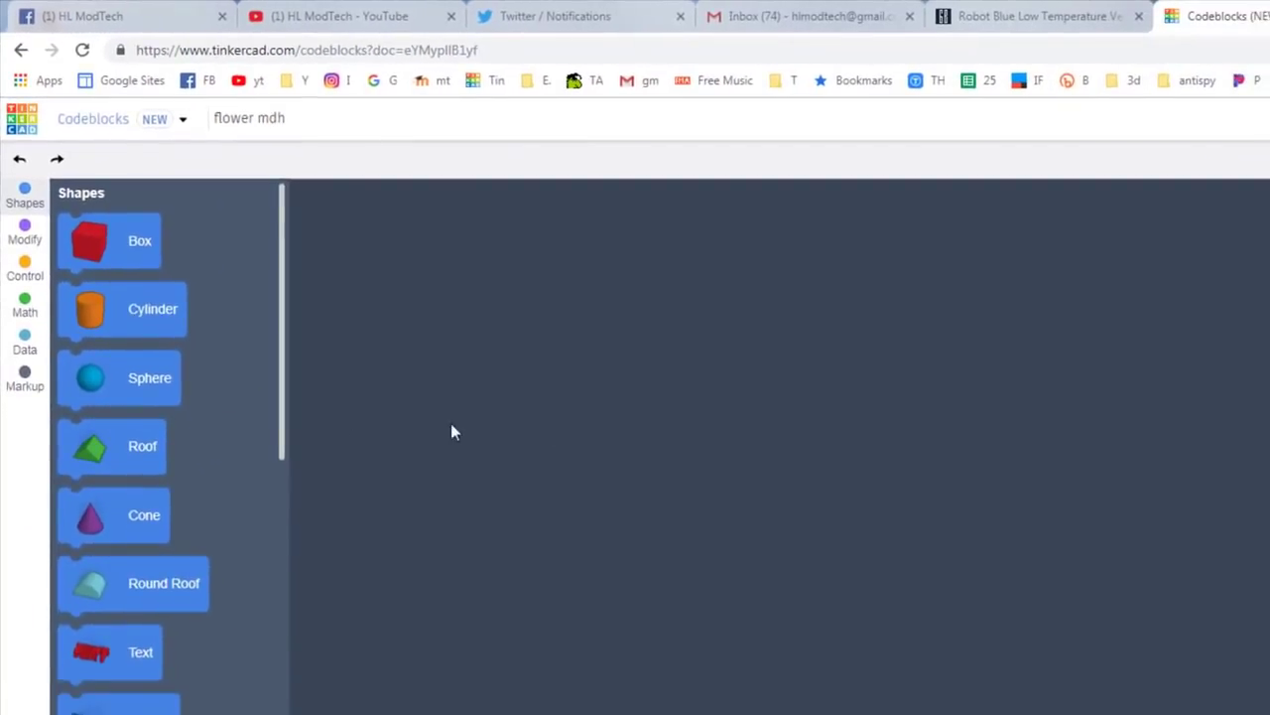
mouse_move(449, 345)
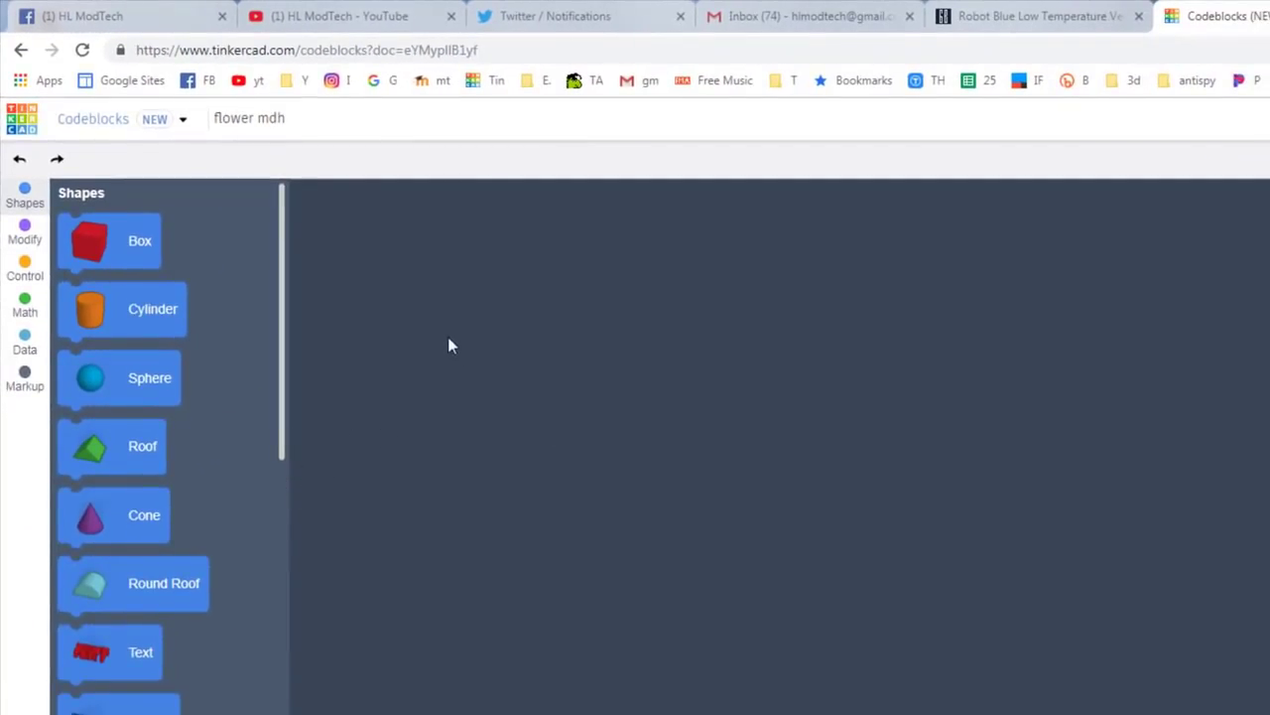
mouse_move(433, 353)
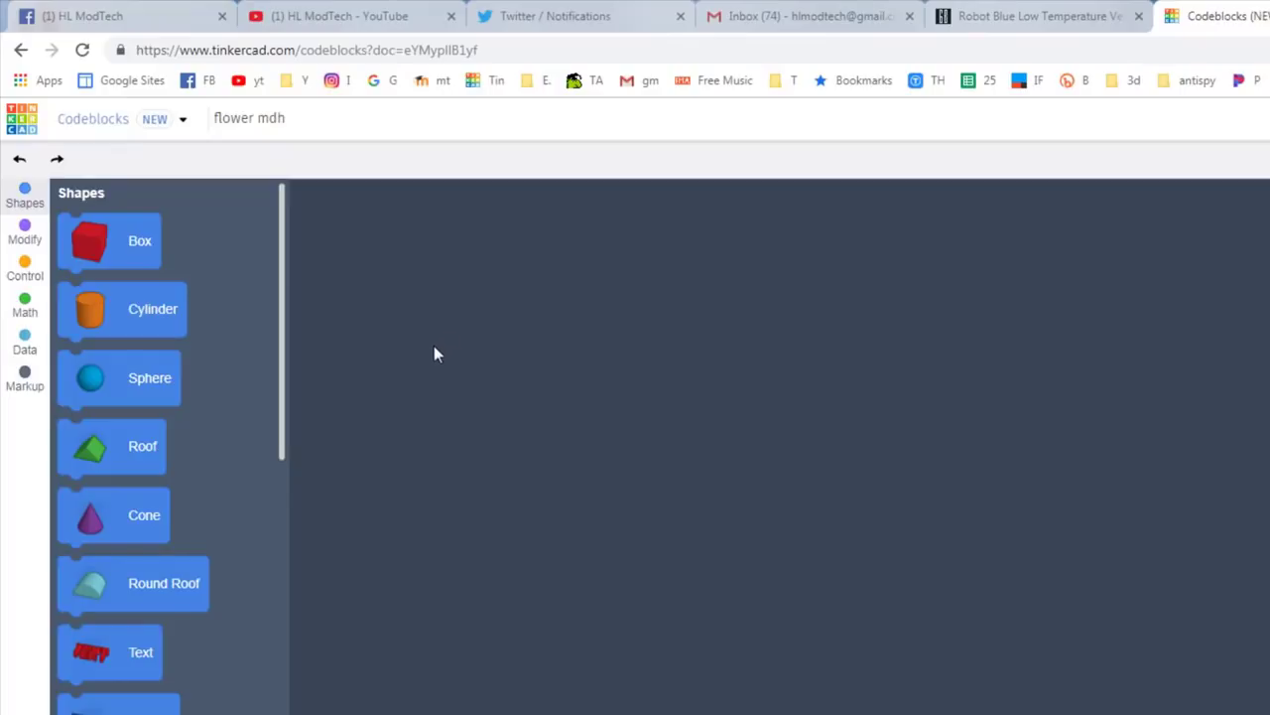
mouse_move(594, 361)
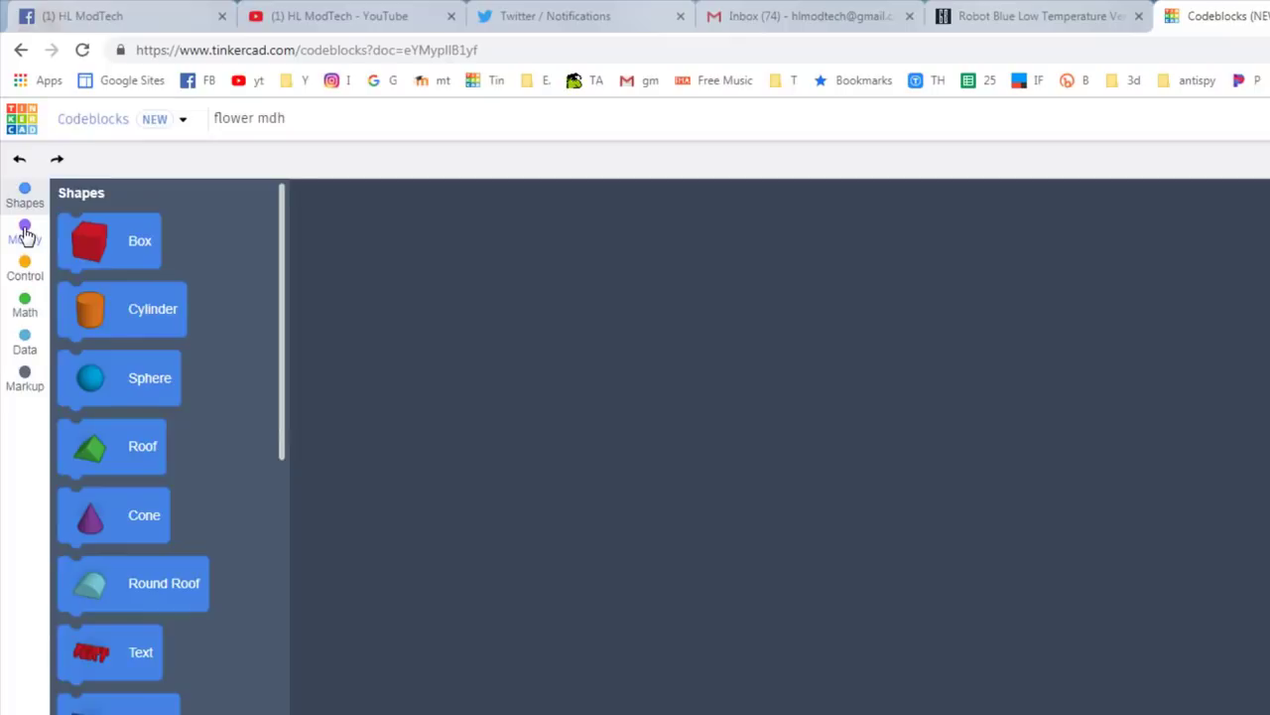
Add a Create New Object block and rename its variable to 'petal'
left_click(24, 231)
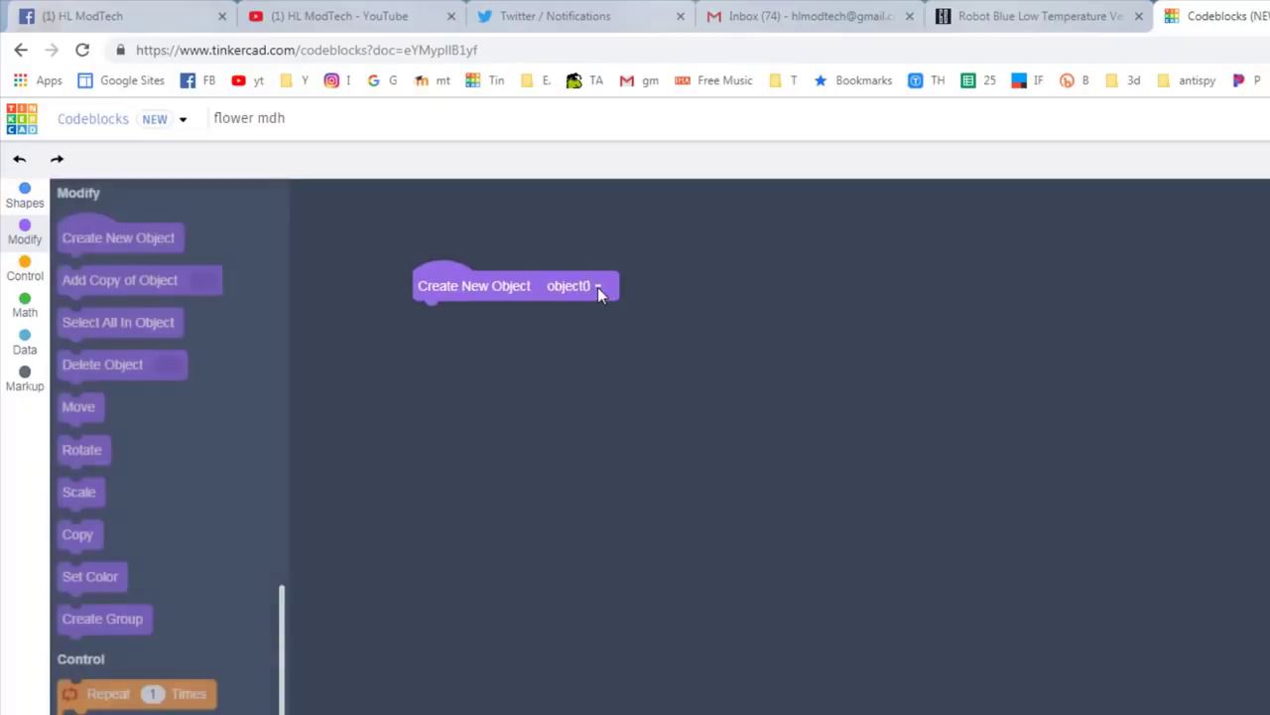
left_click(512, 353)
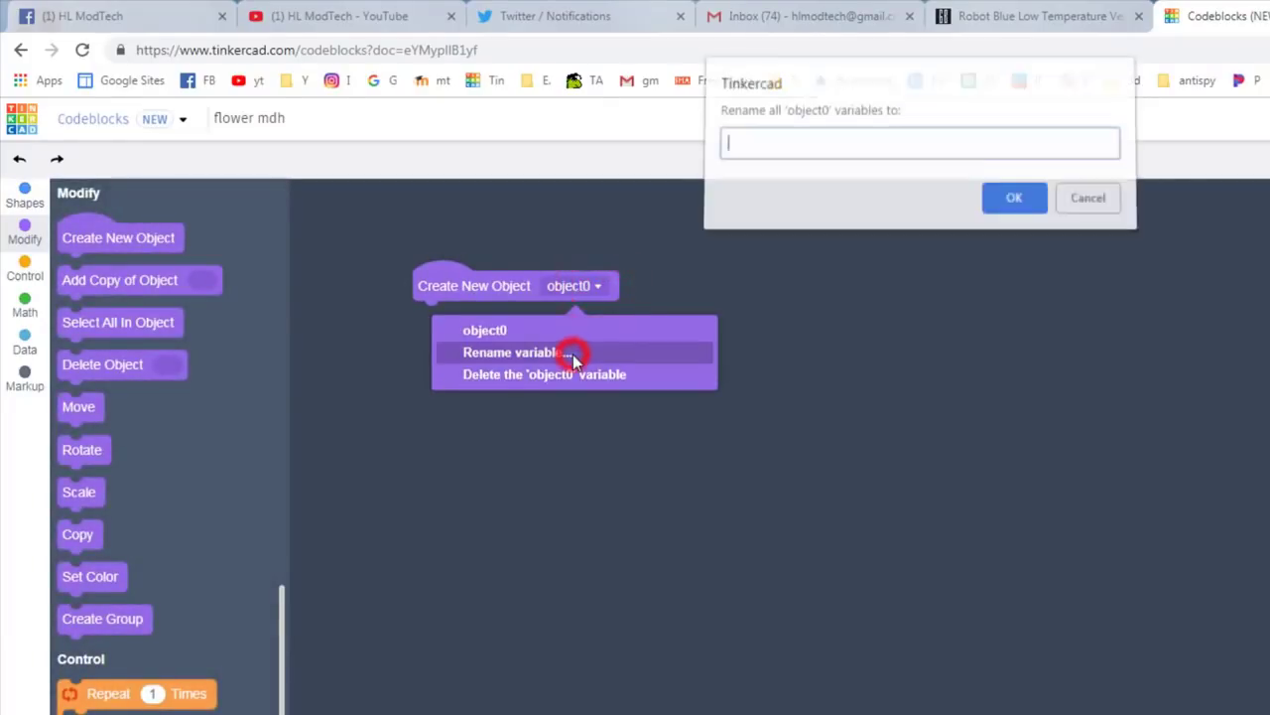
type("petal")
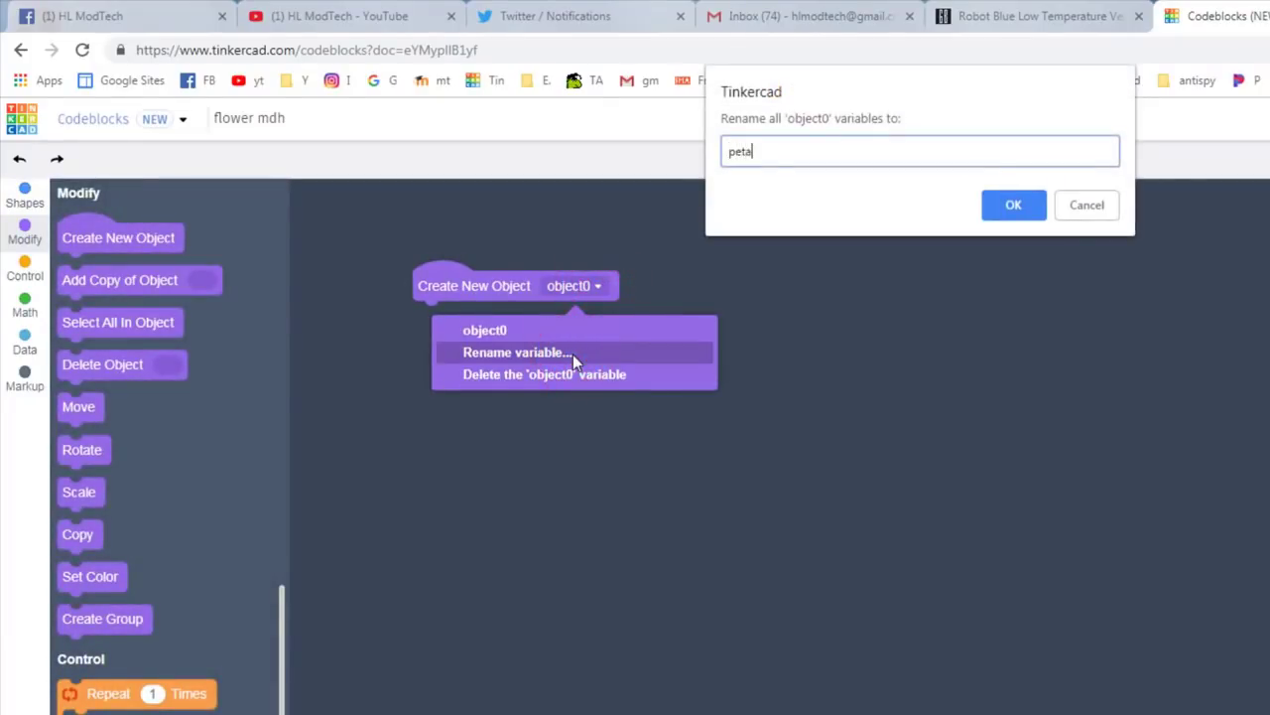
left_click(1012, 205)
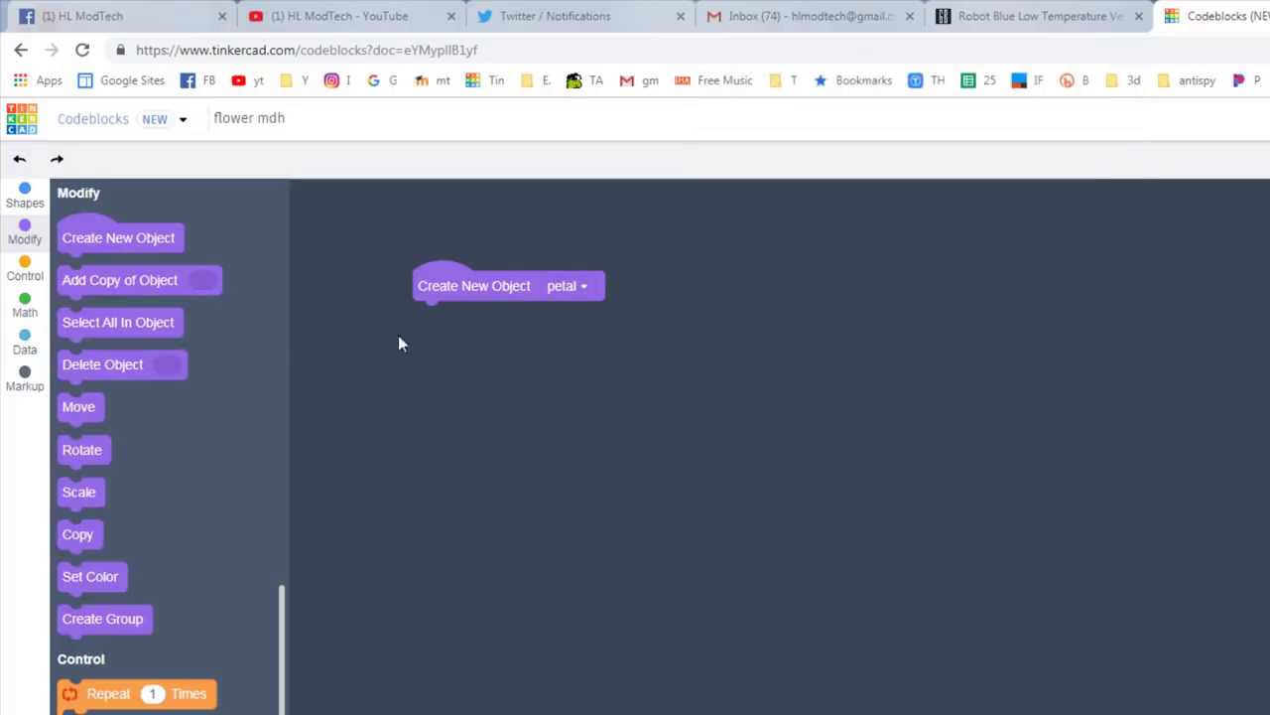
left_click(24, 195)
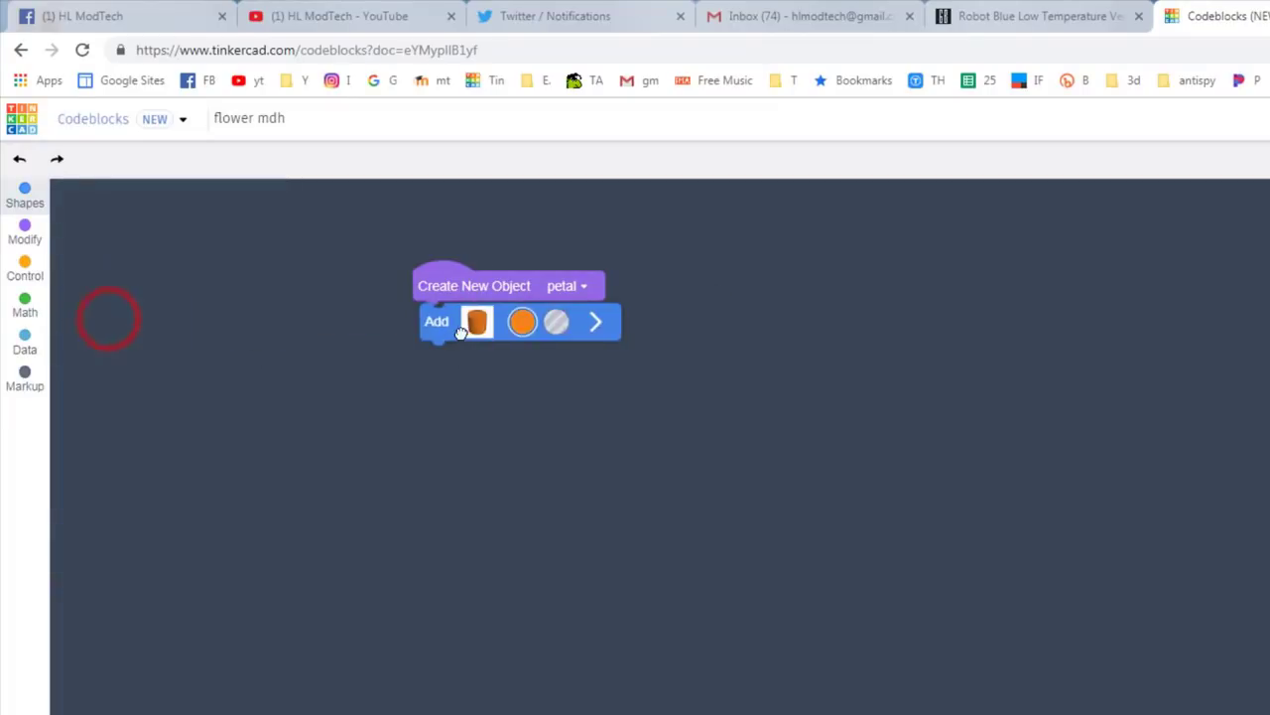
Add a magenta cylinder (radius 10, height 3, 64 sides, edge 2) under petal and run it
left_click(24, 195)
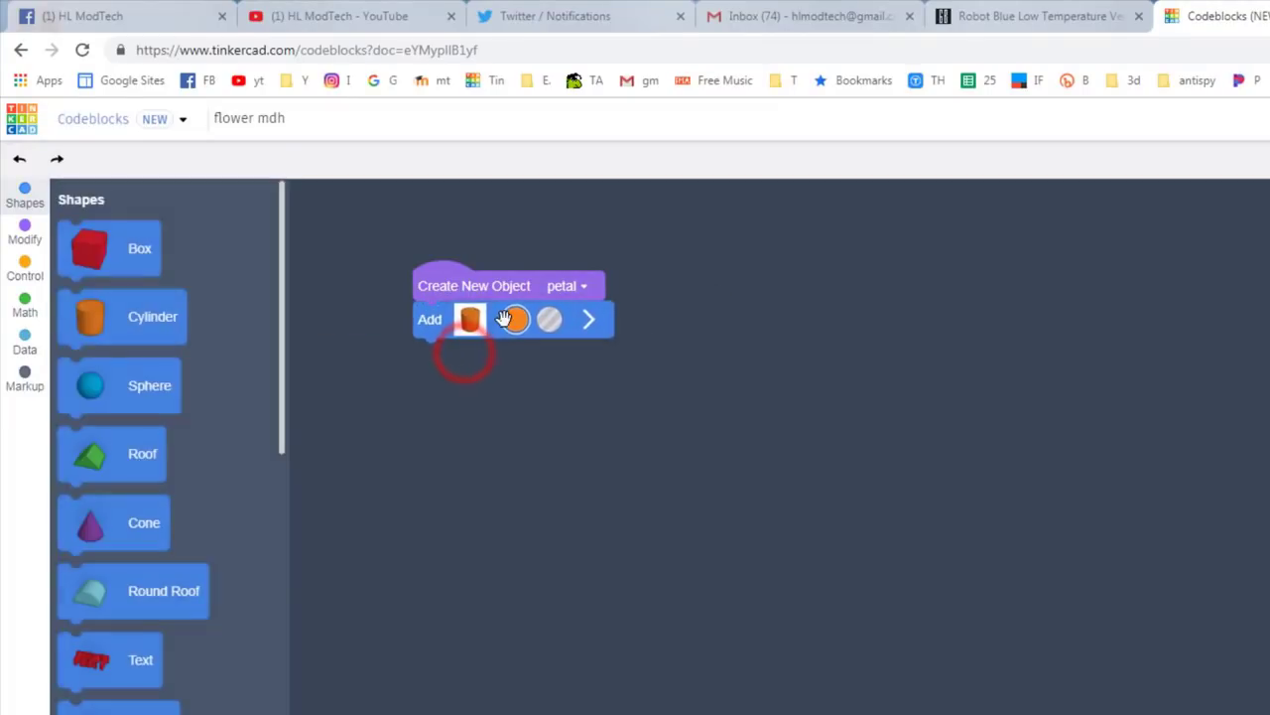
left_click(516, 318)
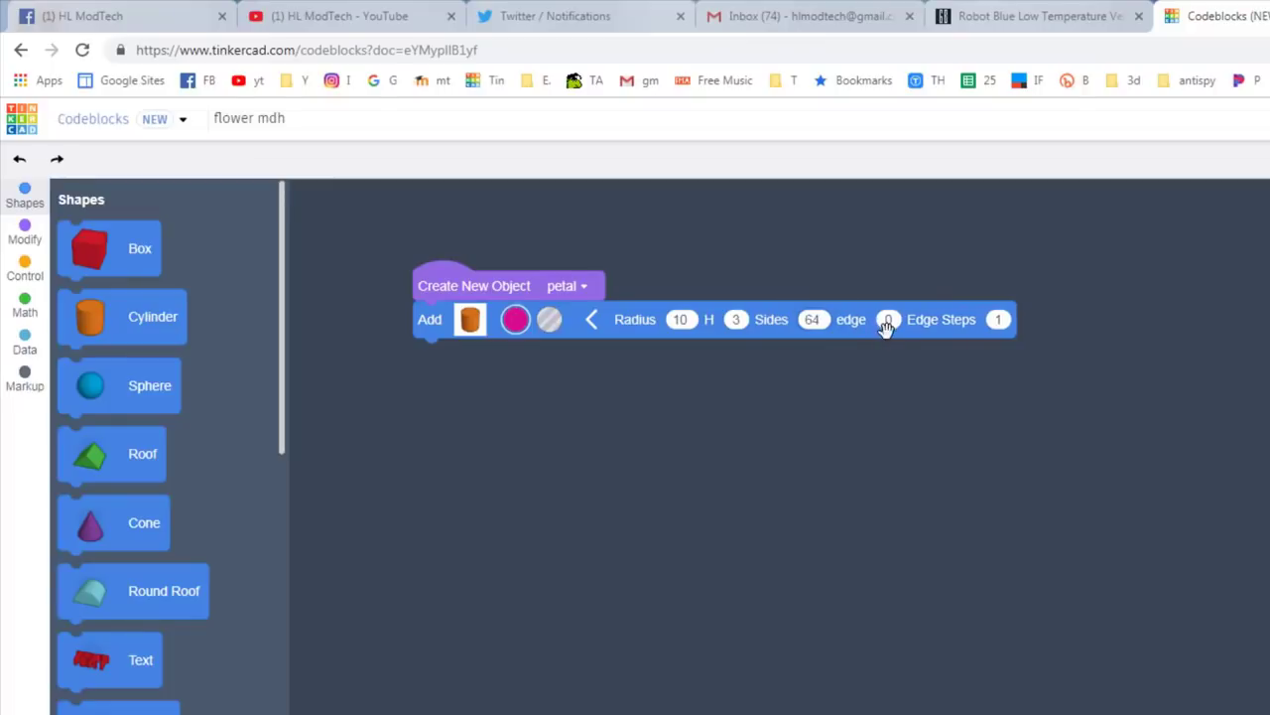
left_click(887, 317)
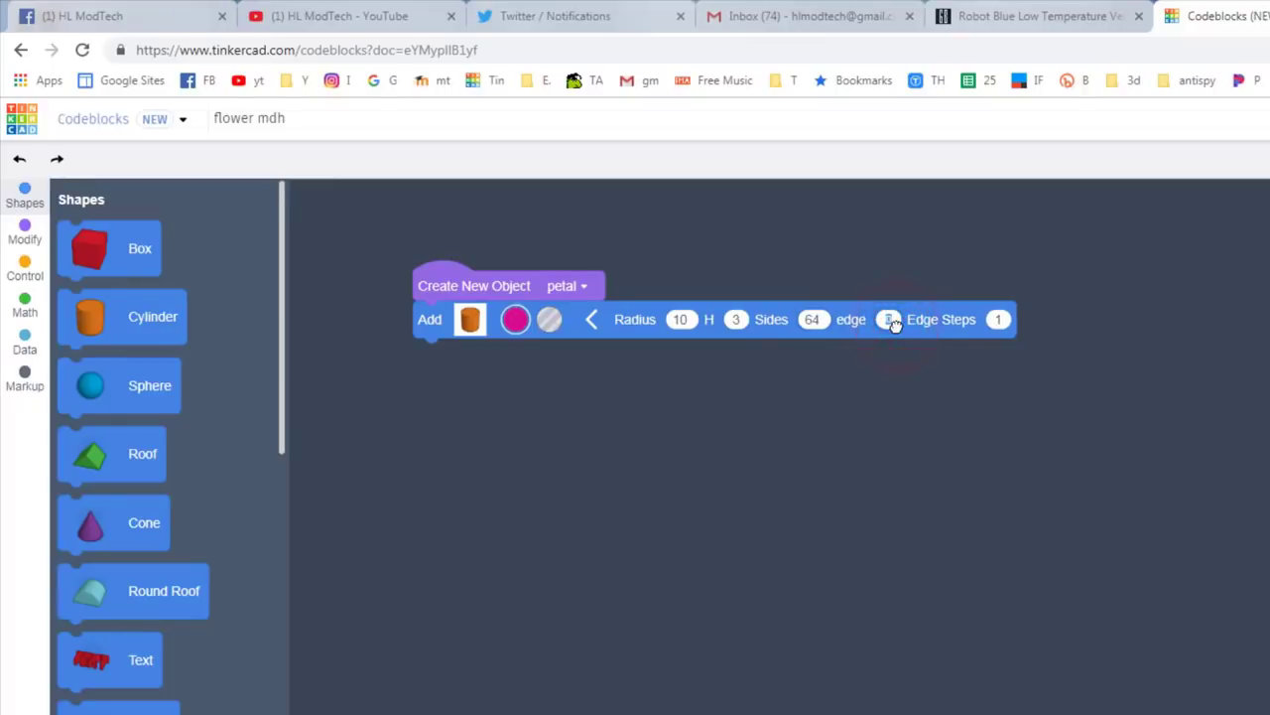
left_click(889, 318)
type("2")
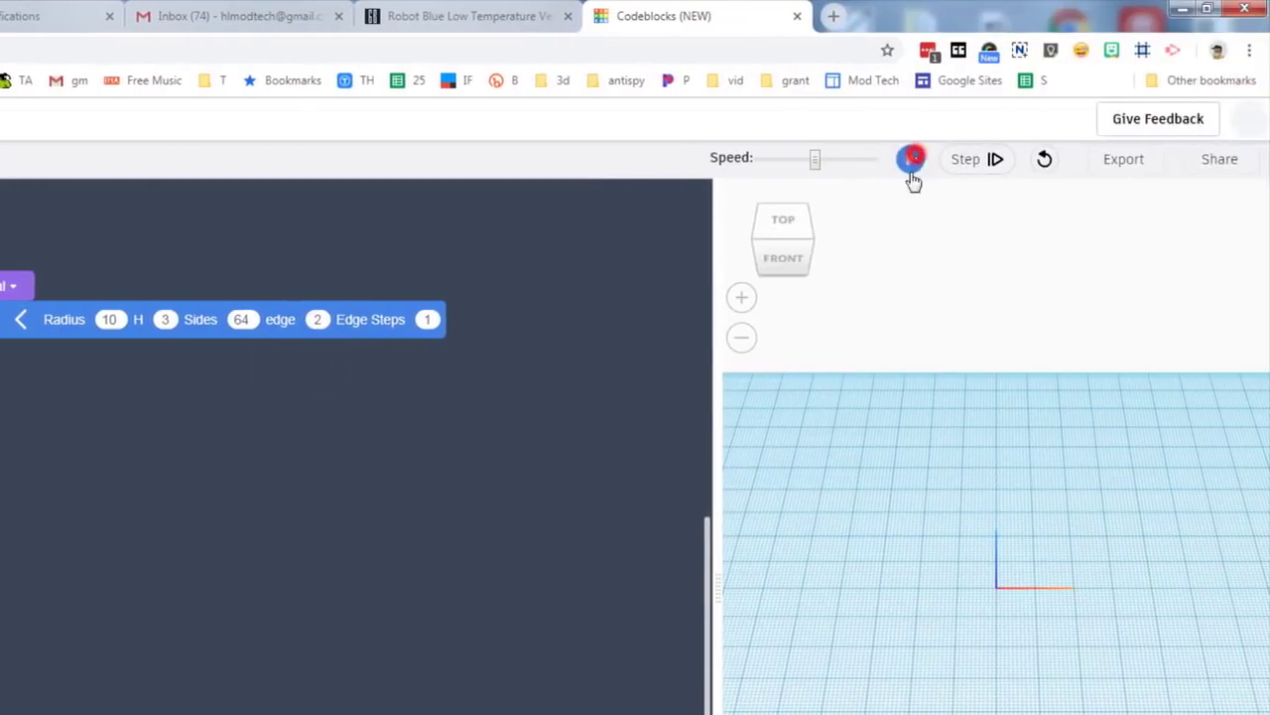
left_click(913, 159)
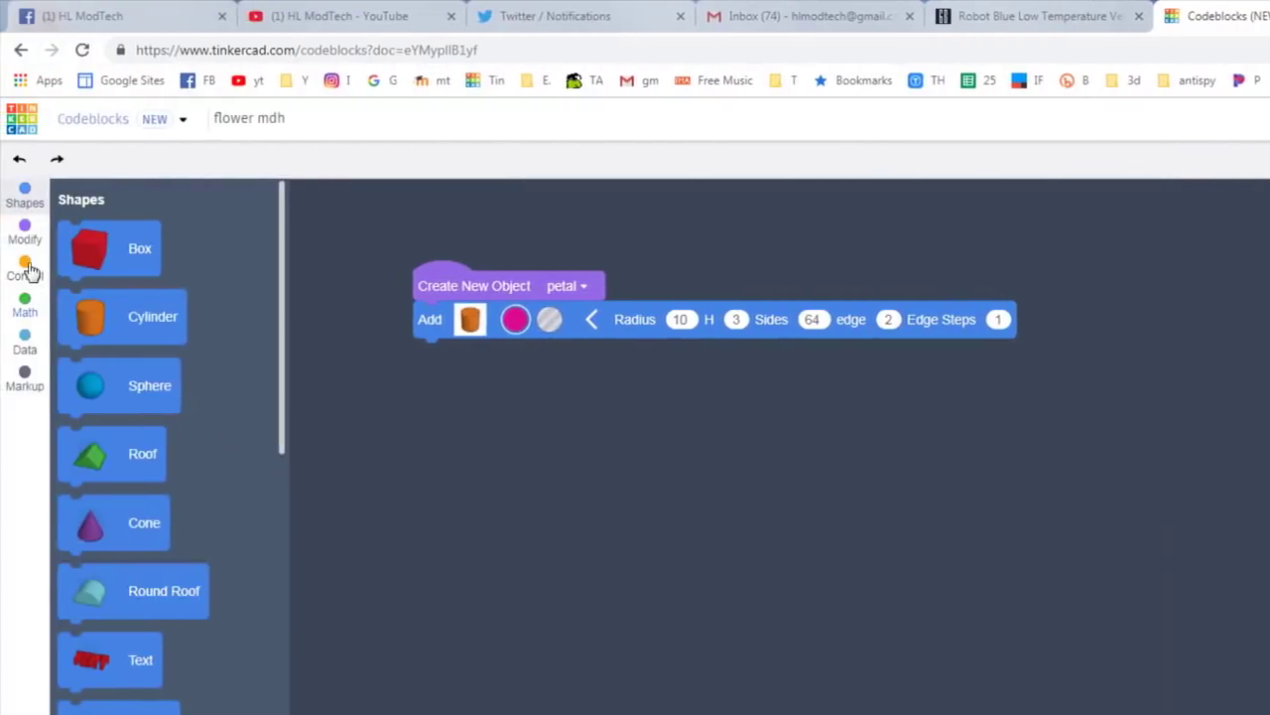
Scale the petal by X 2 and Y .5, run, and view the oval from the front
left_click(24, 230)
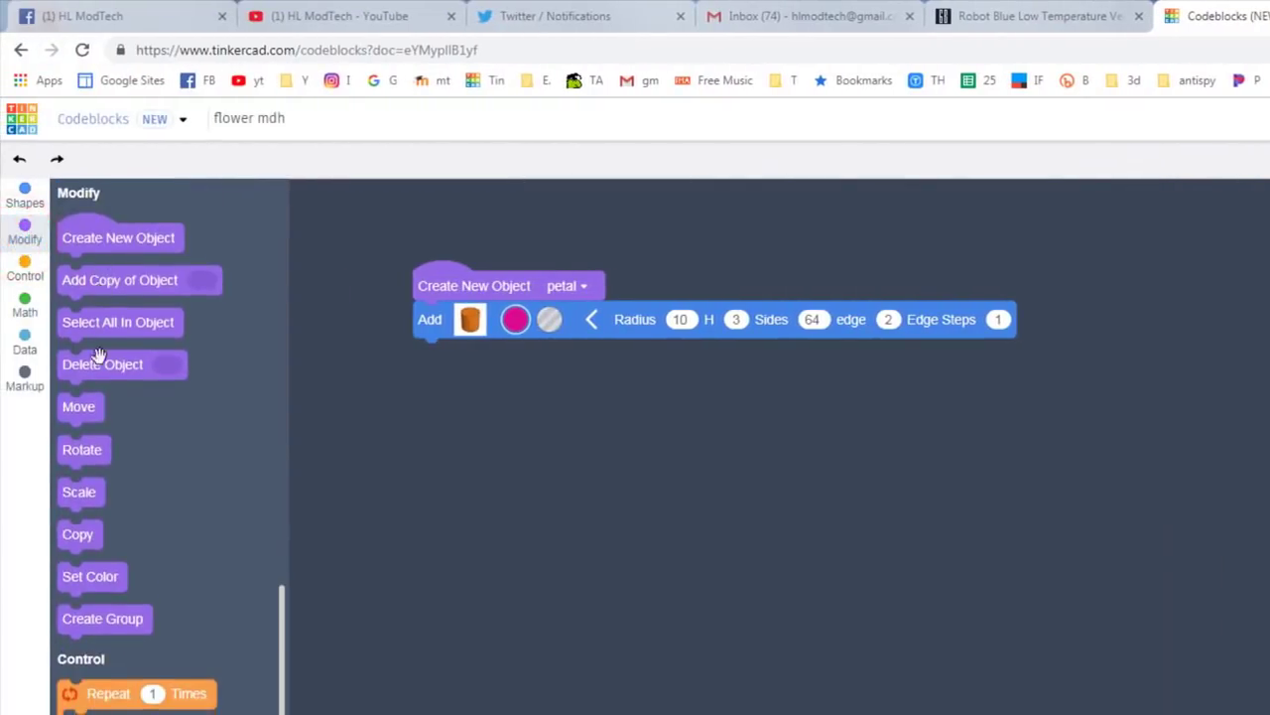
mouse_move(147, 484)
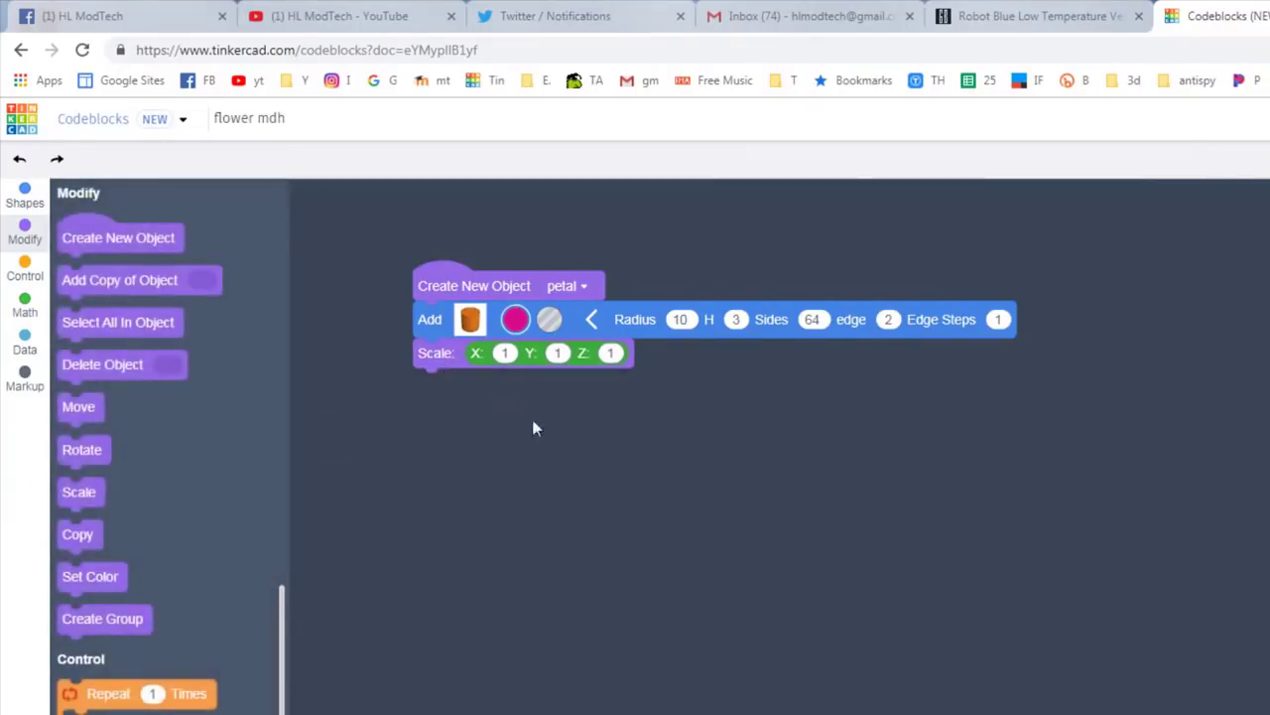
mouse_move(627, 473)
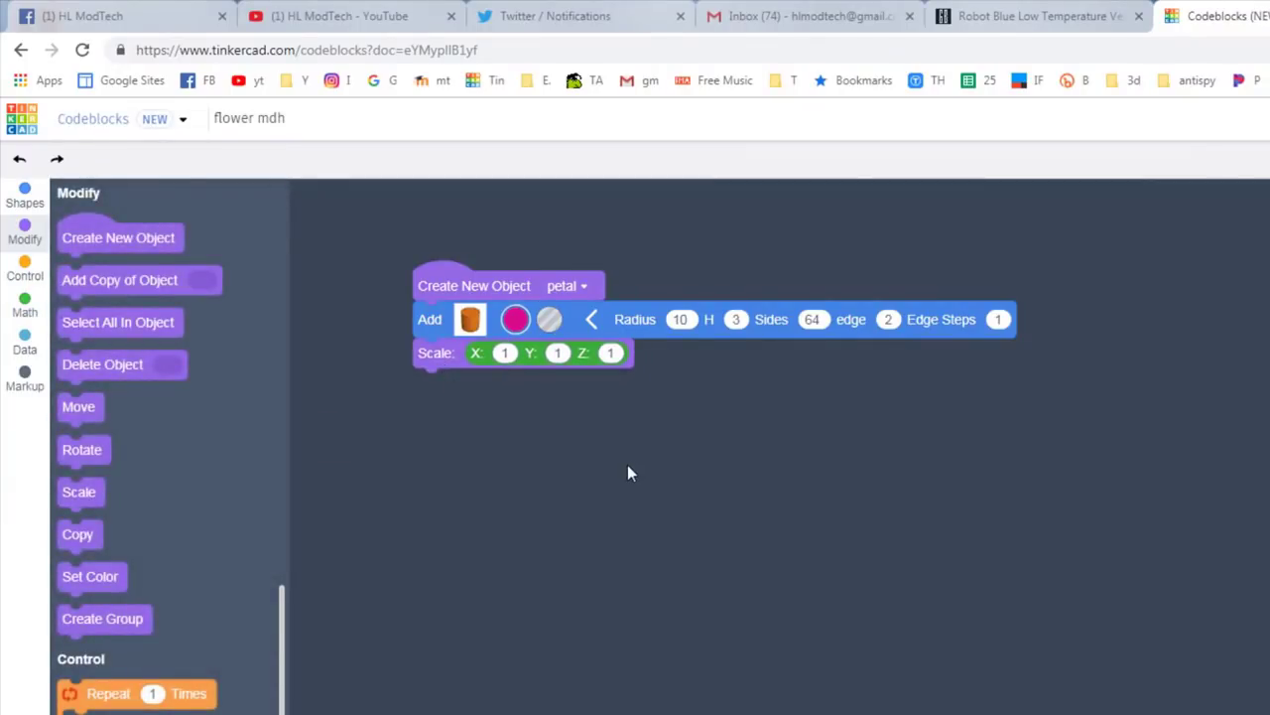
mouse_move(452, 387)
type("2")
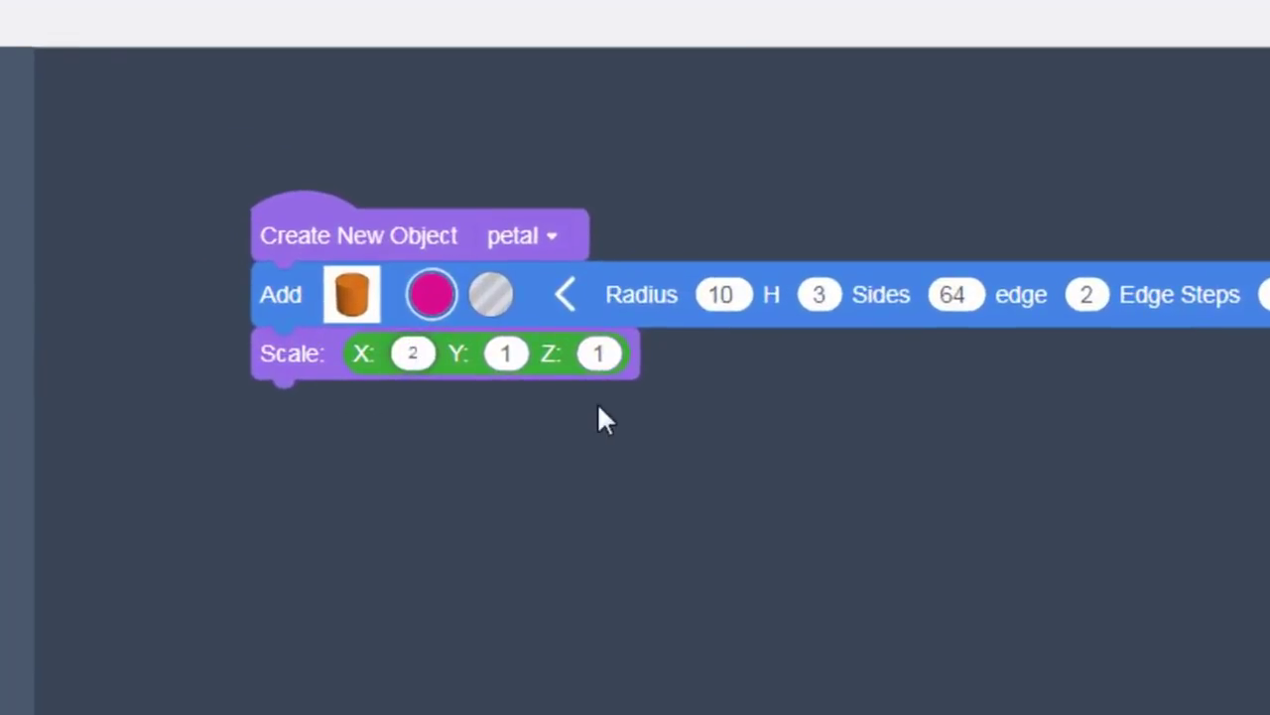
left_click(504, 353)
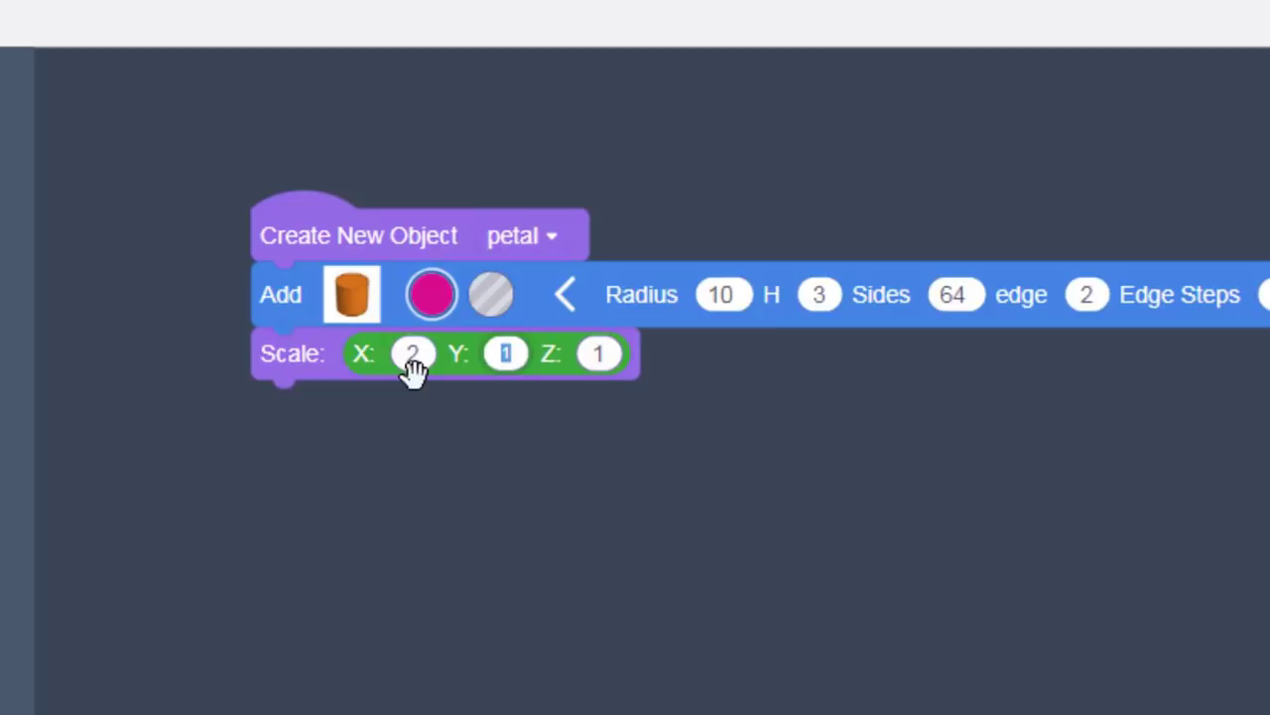
type(".5")
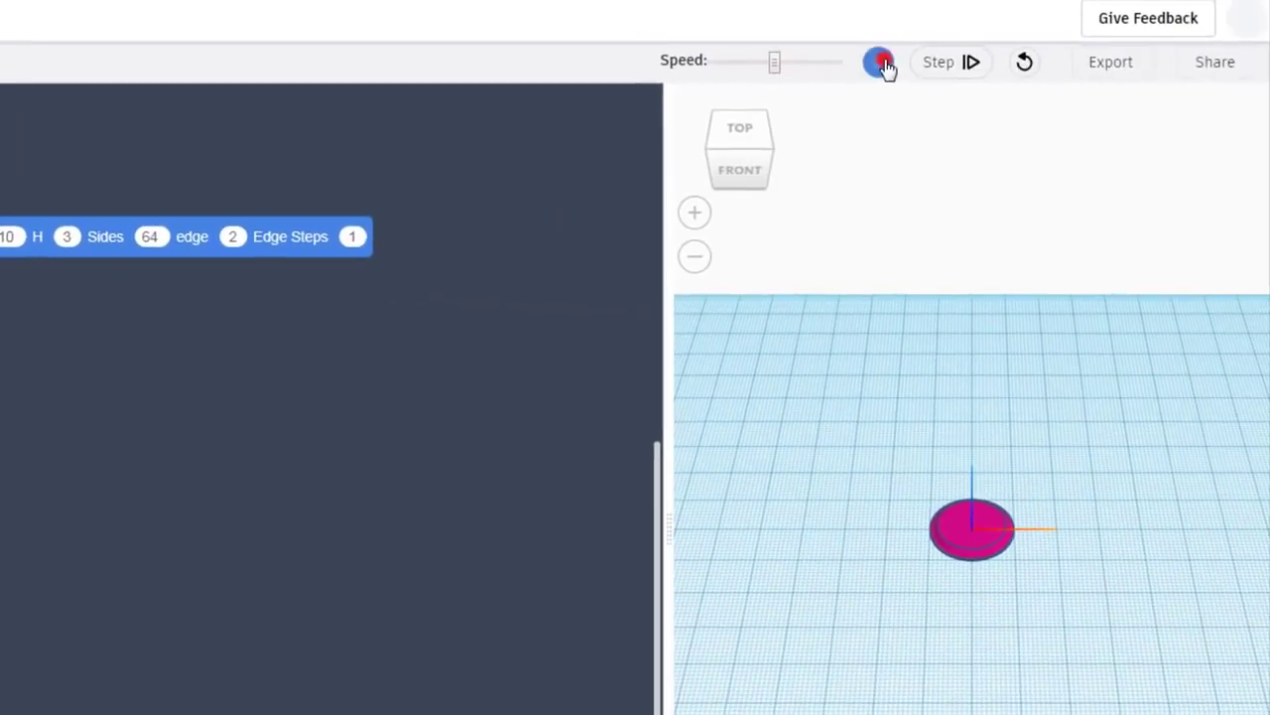
left_click(877, 61)
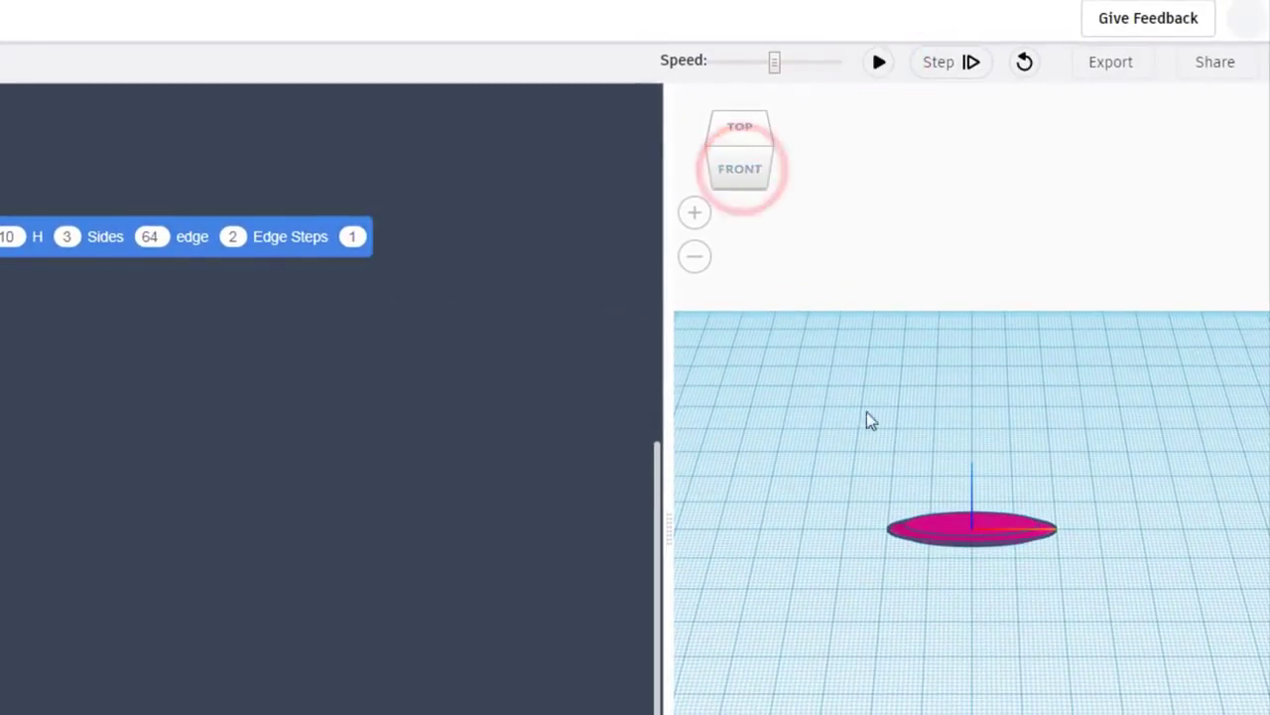
left_click(738, 167)
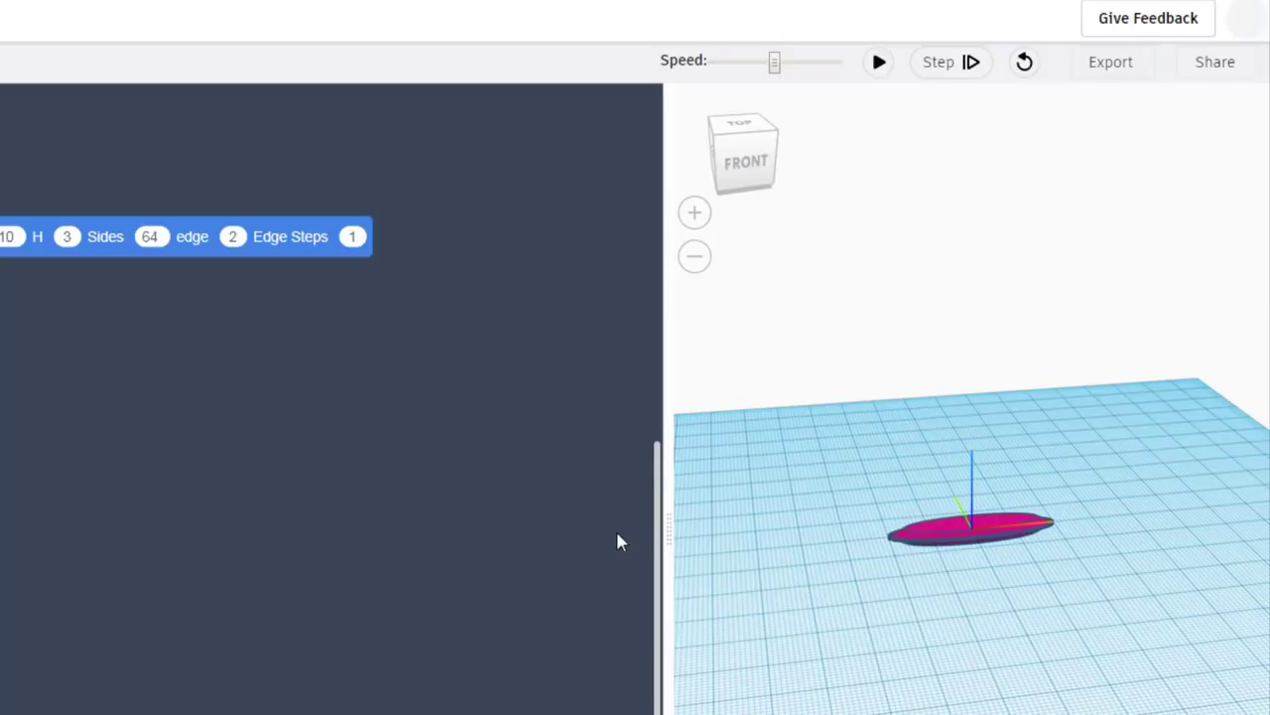
mouse_move(607, 551)
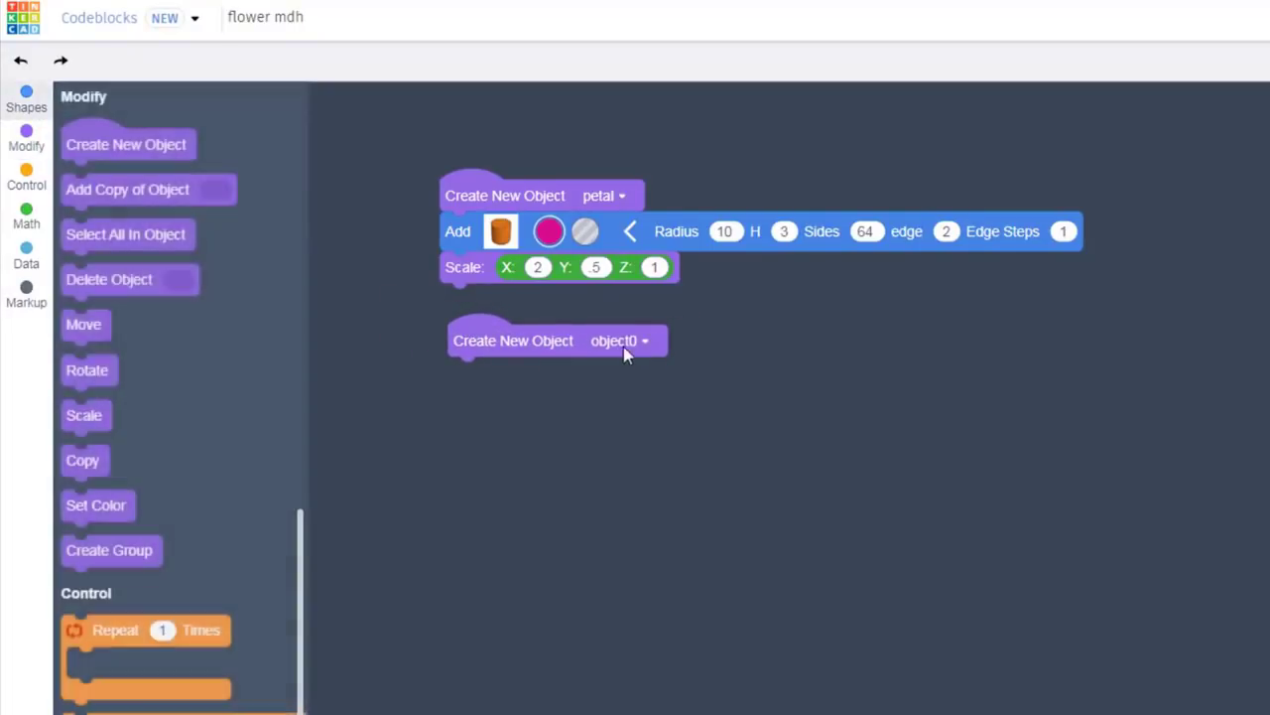
Rename the second Create New Object block's variable to 'flower'
left_click(559, 434)
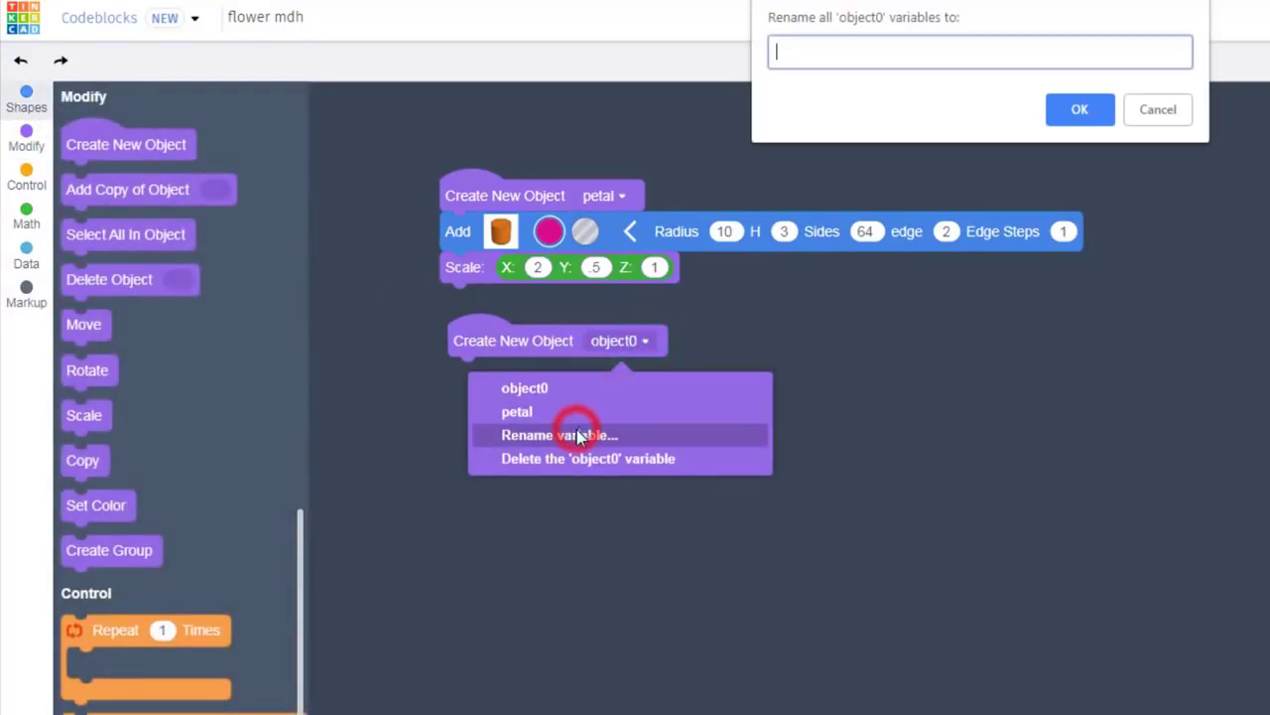
type("flower")
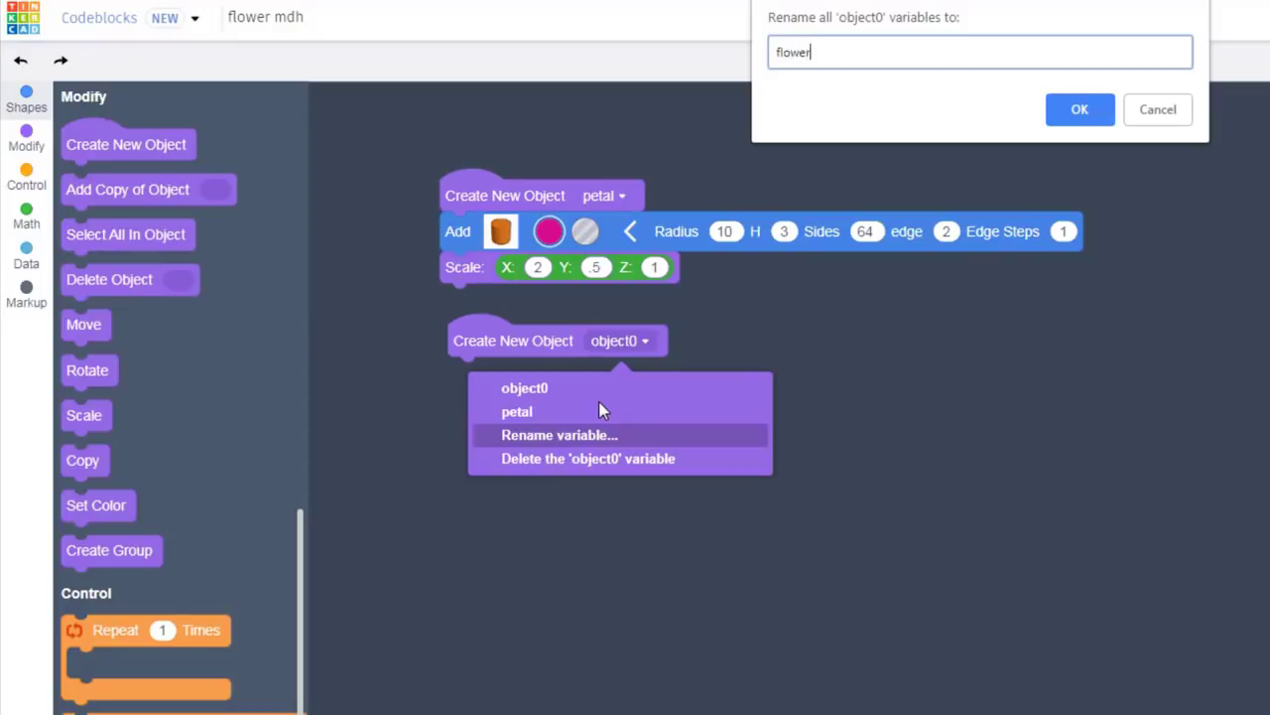
left_click(1080, 109)
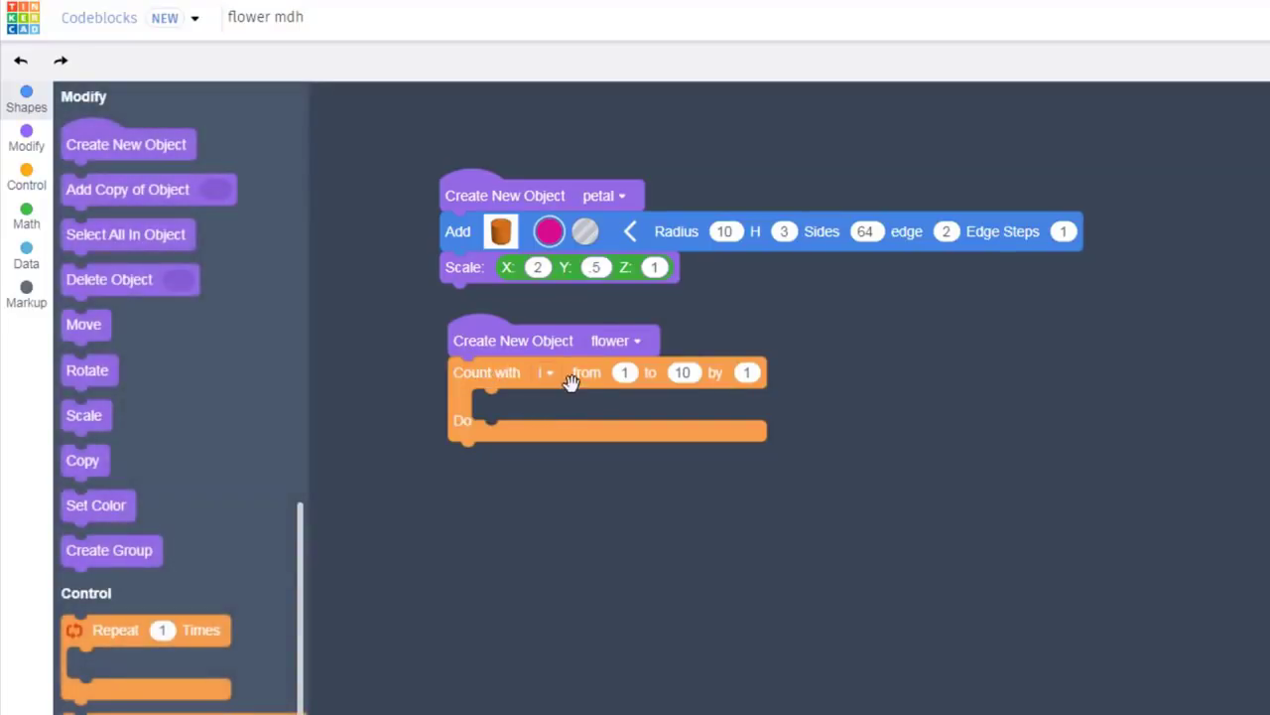
Set the count loop under flower to start from 0 and run to 10 by 1
left_click(625, 374)
type("0")
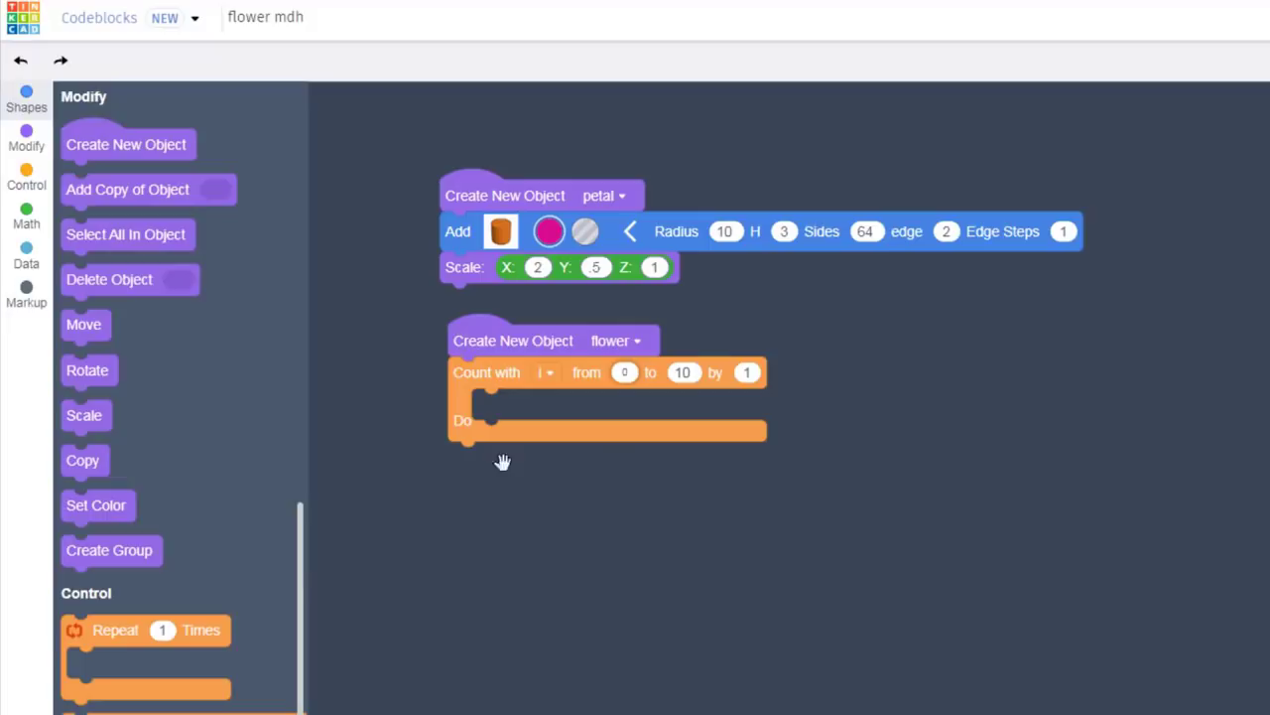
mouse_move(103, 190)
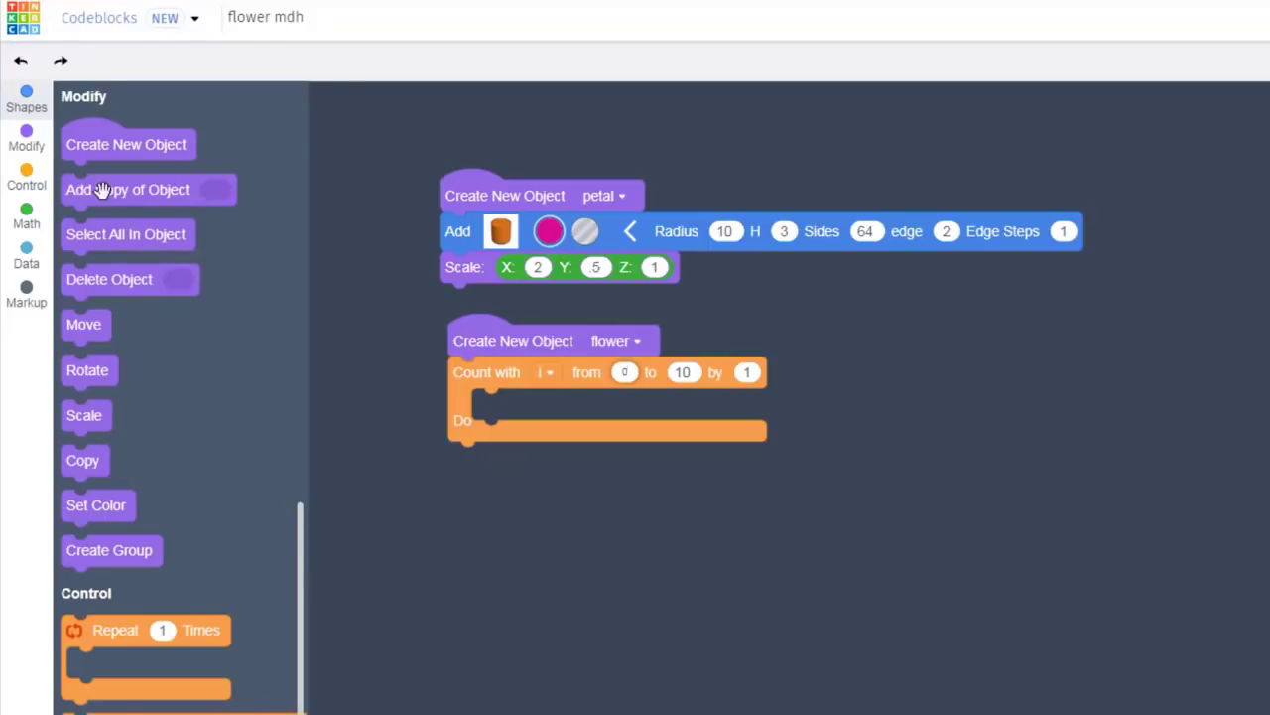
Inside the loop, add a copy of petal coloured purple on every pass
left_click_drag(127, 190, 536, 409)
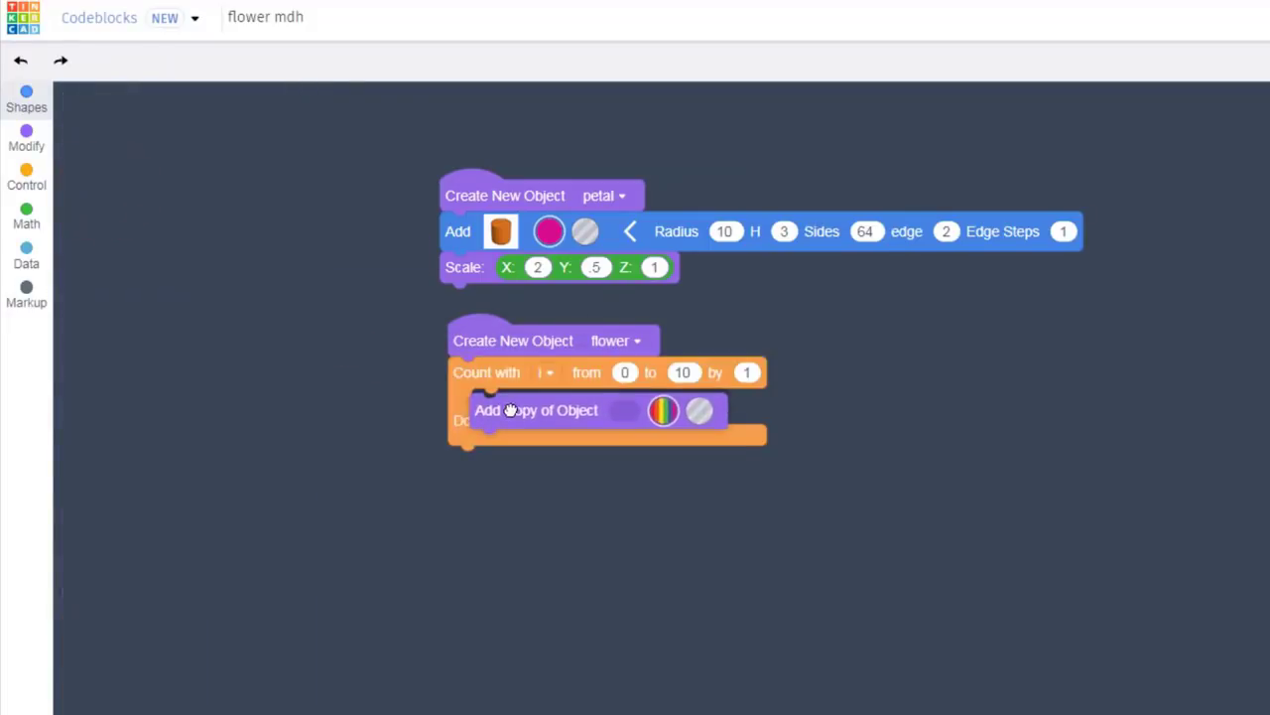
left_click(26, 137)
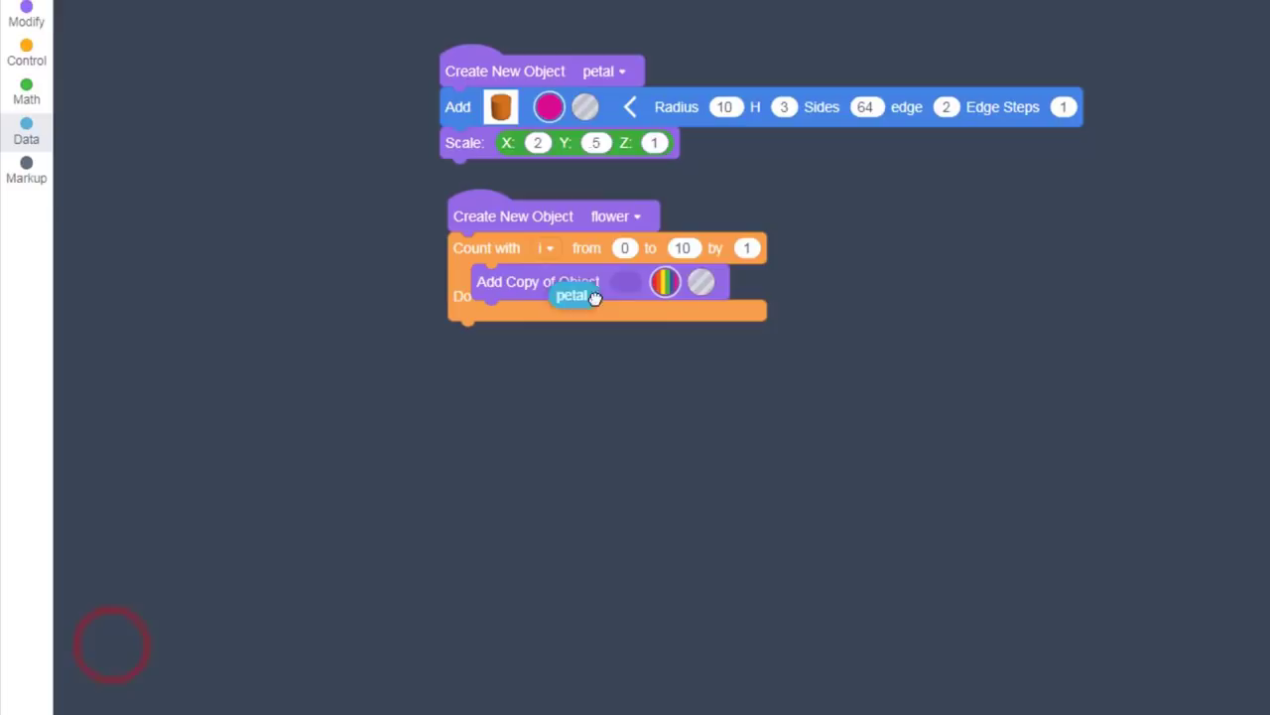
left_click(665, 282)
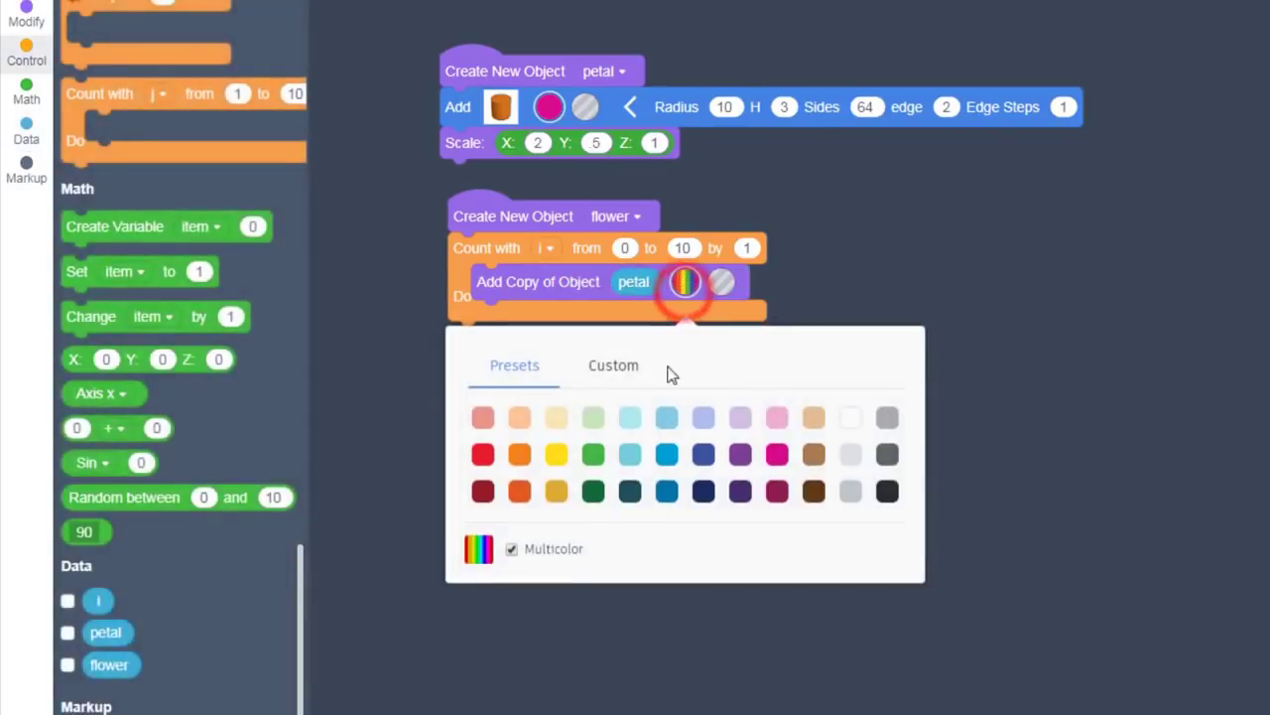
left_click(738, 454)
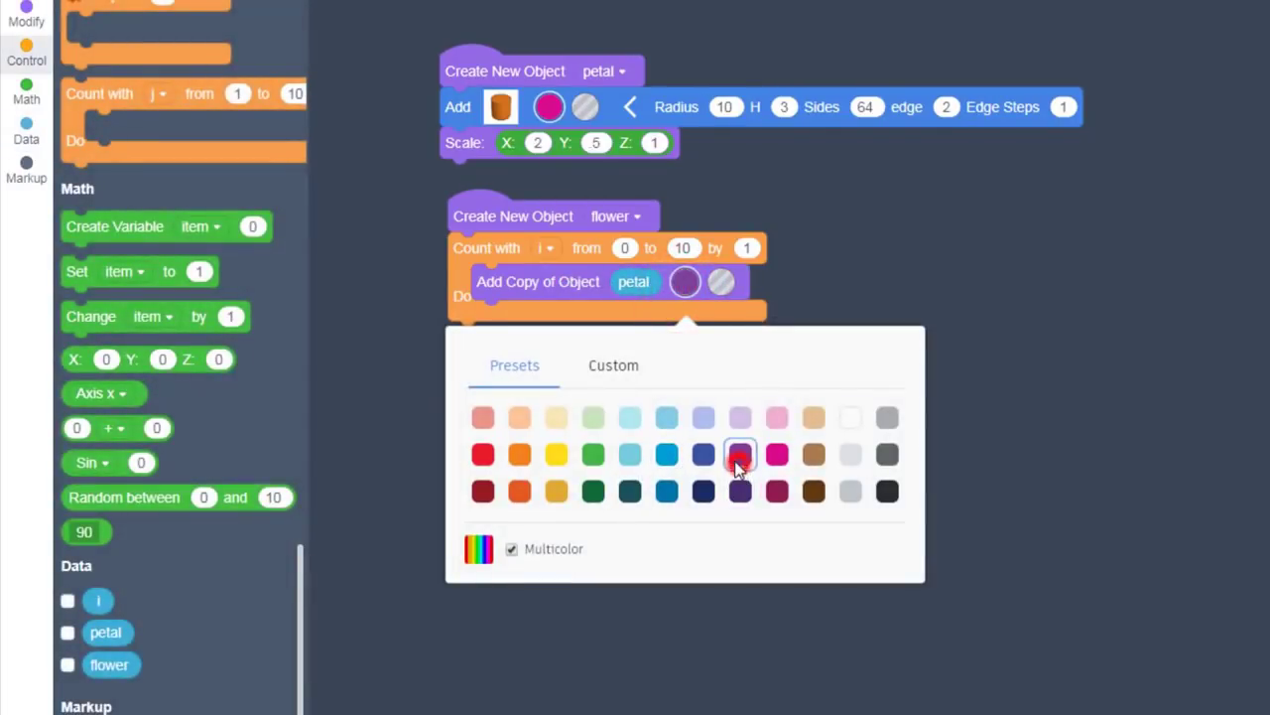
left_click(738, 454)
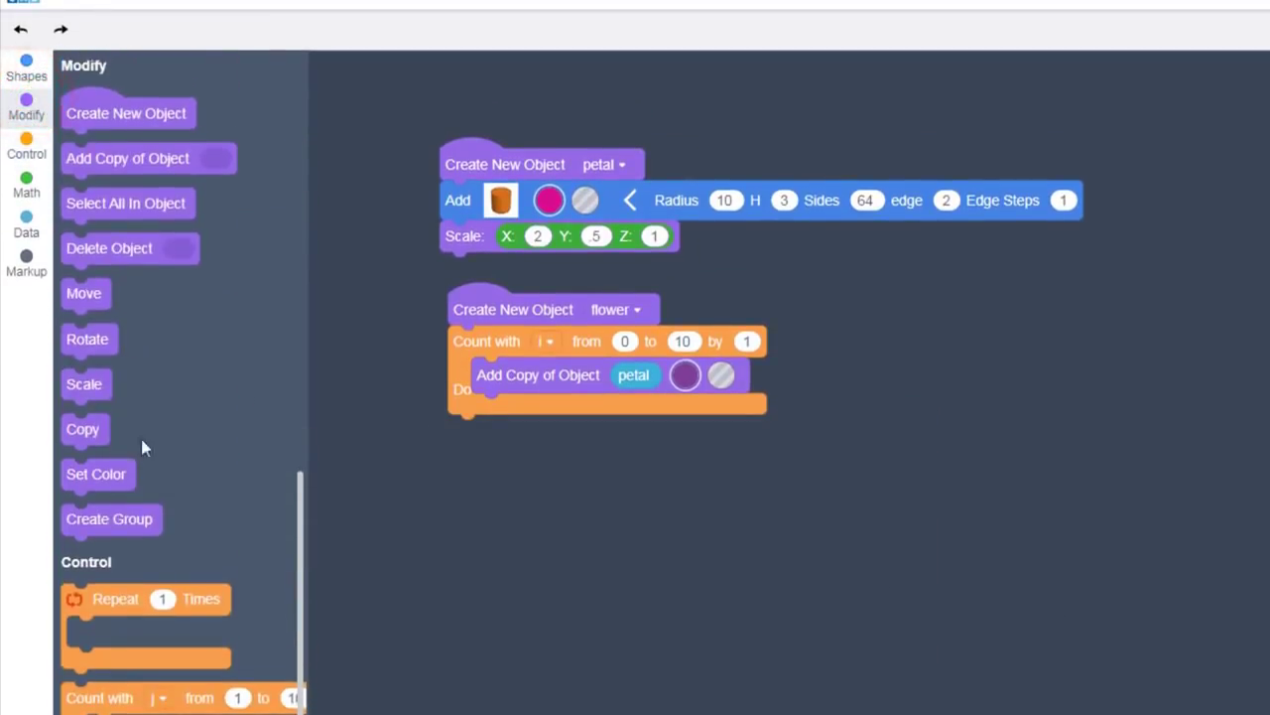
Add a Z-axis Rotate block in the loop and build the 360 / 10 * i expression
left_click_drag(88, 337, 481, 437)
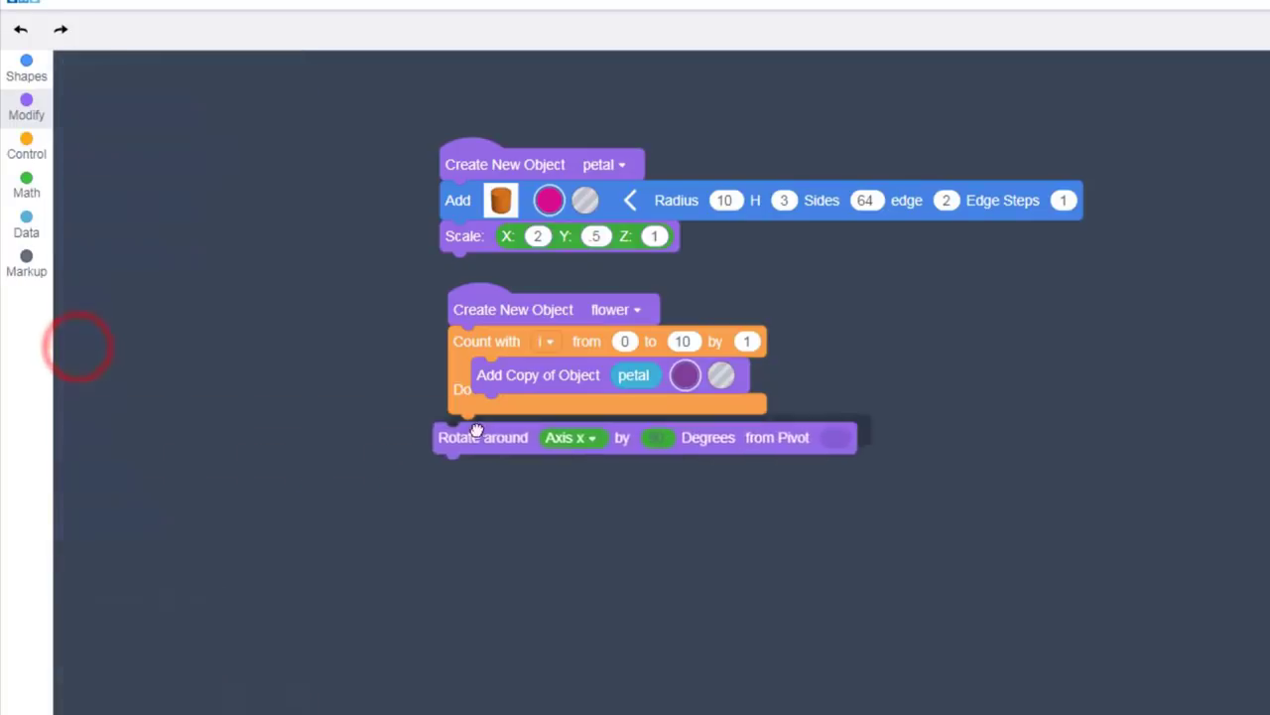
left_click(27, 103)
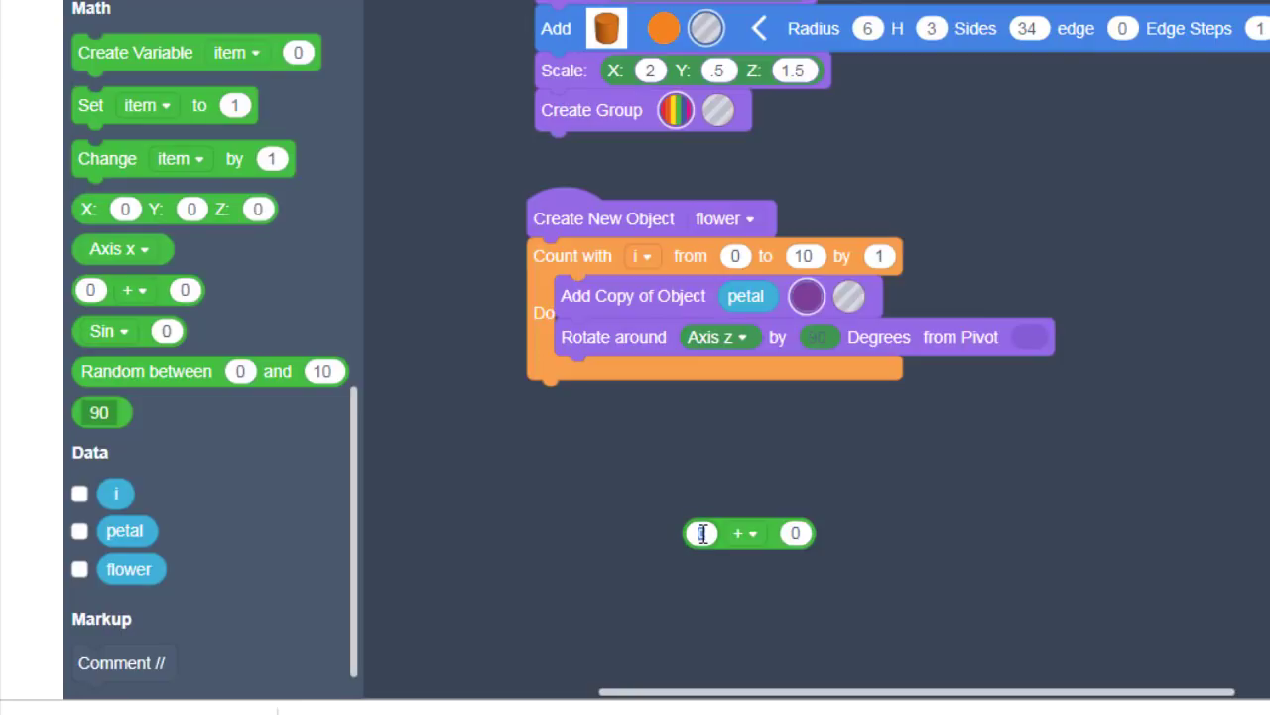
type("360")
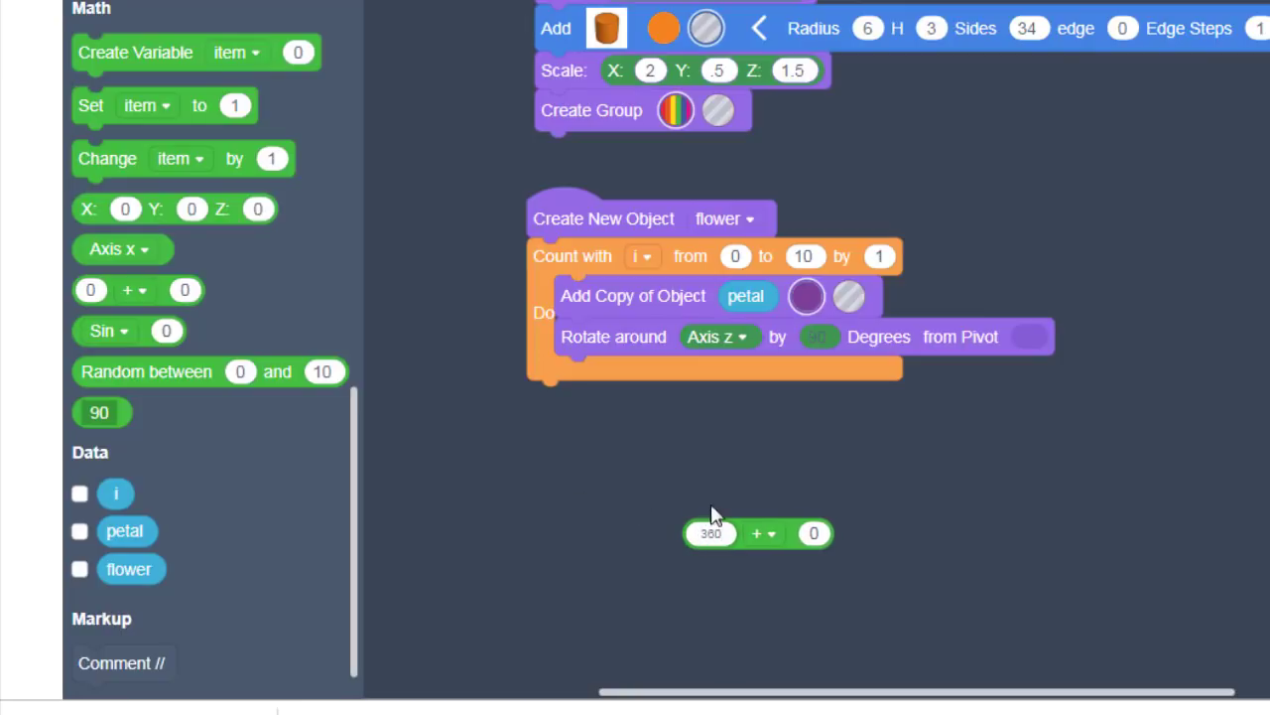
left_click(764, 531)
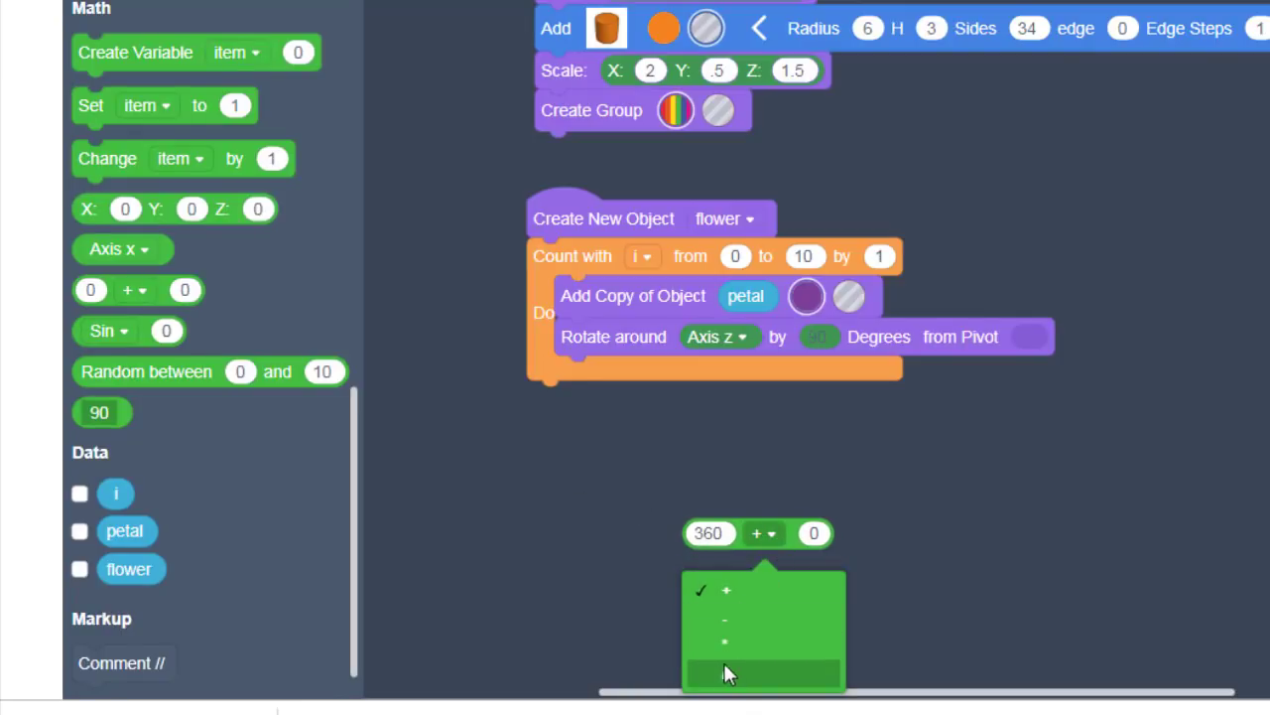
left_click(724, 640)
type("10")
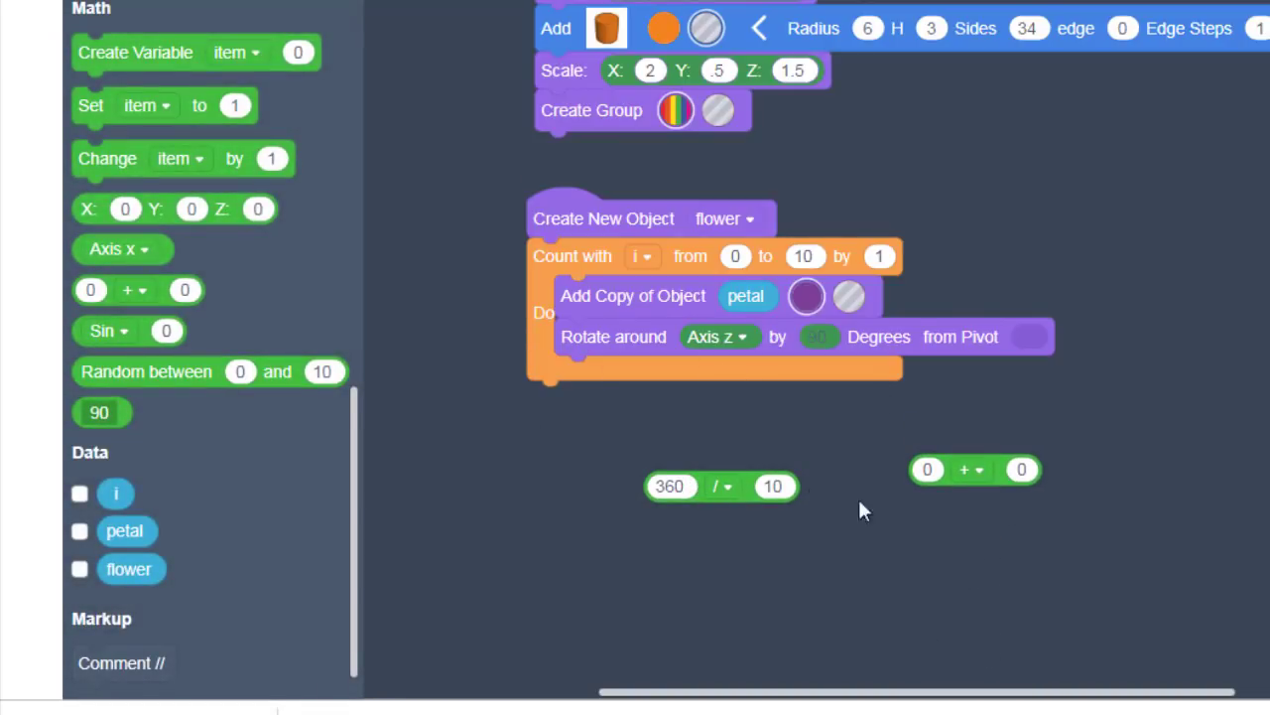
mouse_move(281, 506)
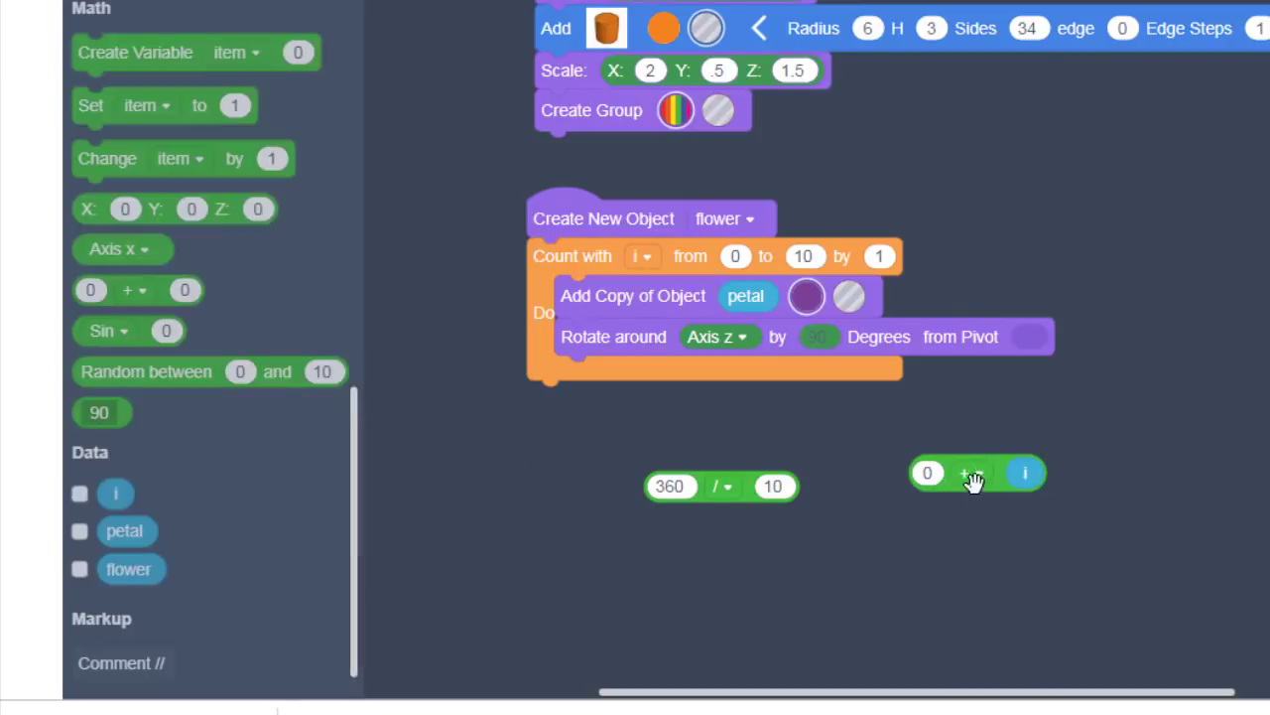
left_click(971, 472)
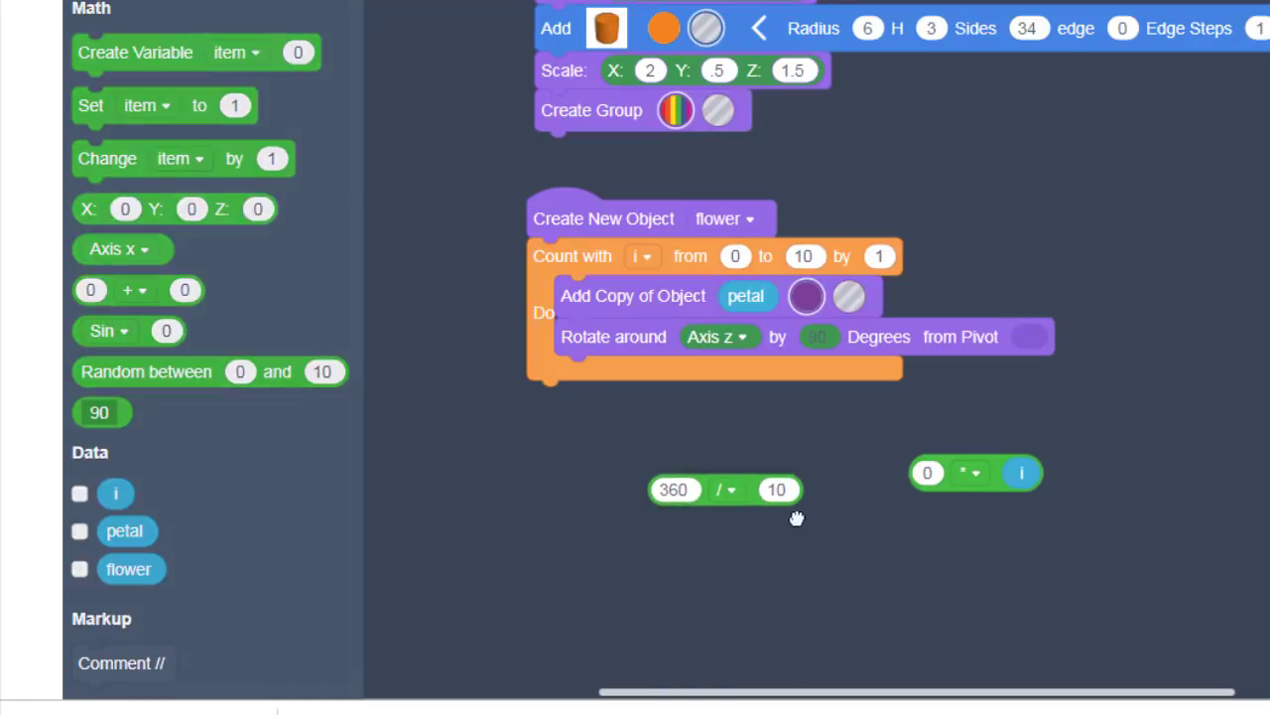
left_click_drag(725, 488, 989, 518)
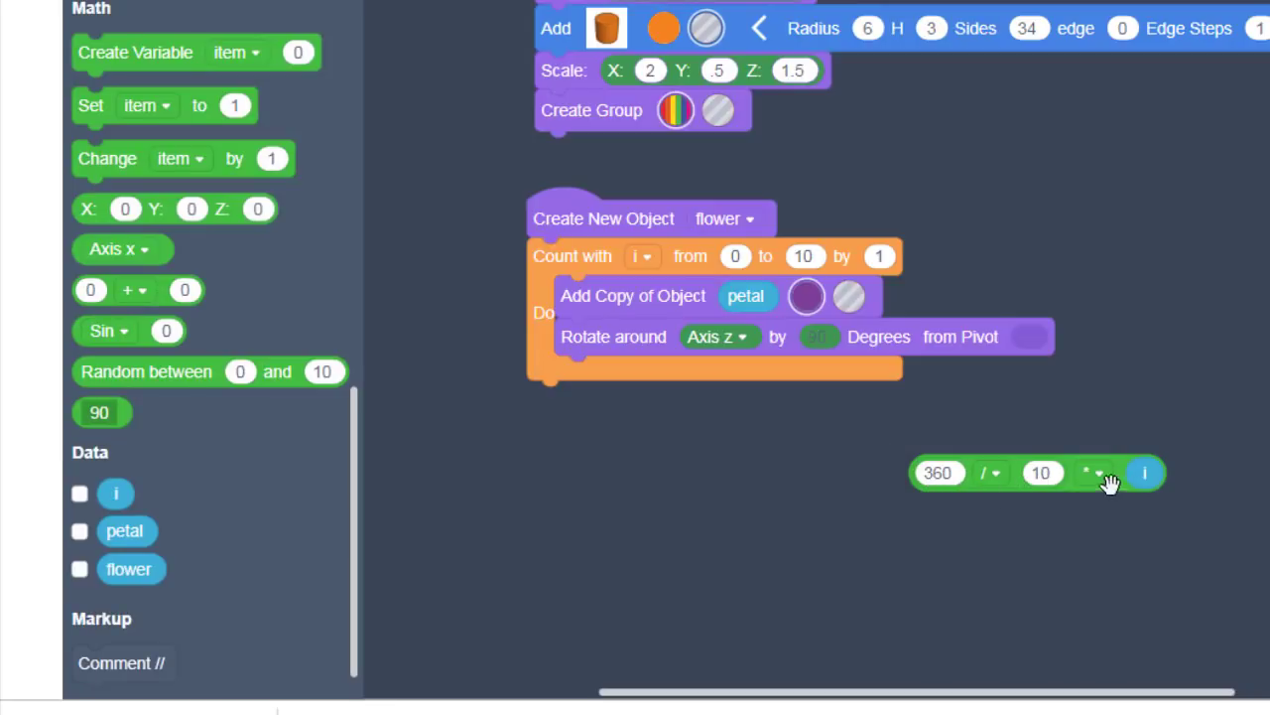
mouse_move(943, 520)
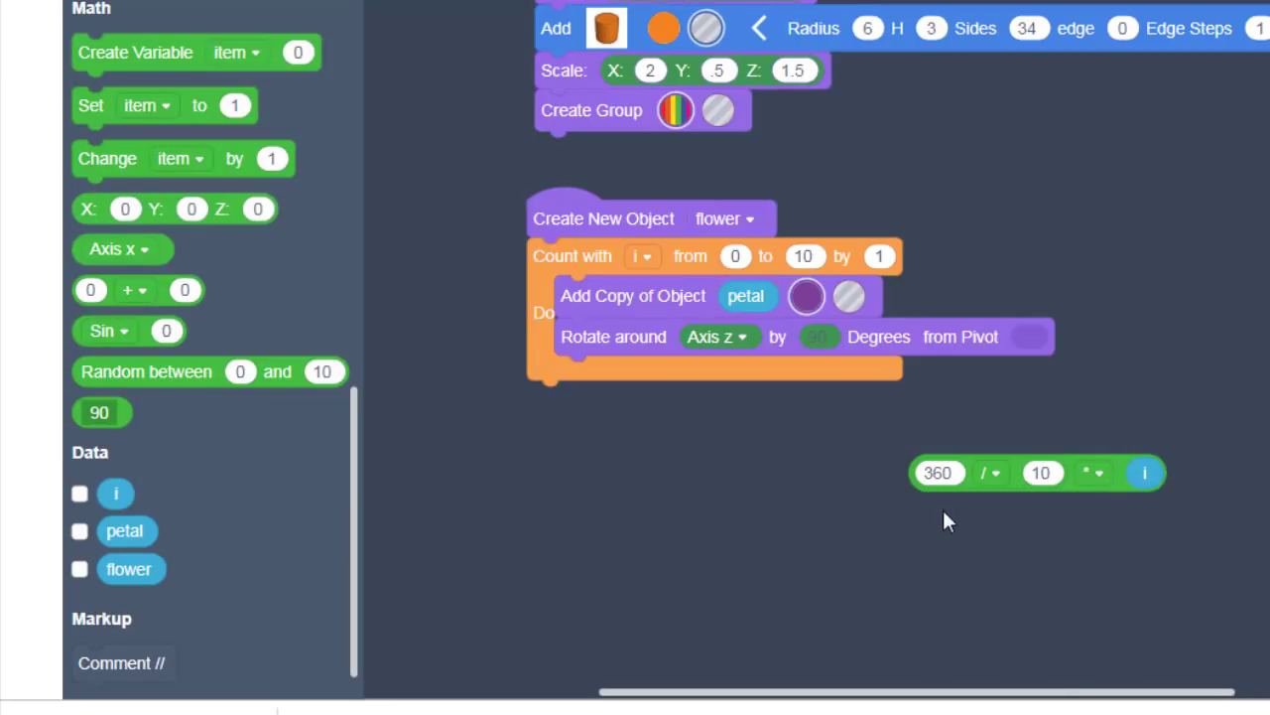
mouse_move(950, 508)
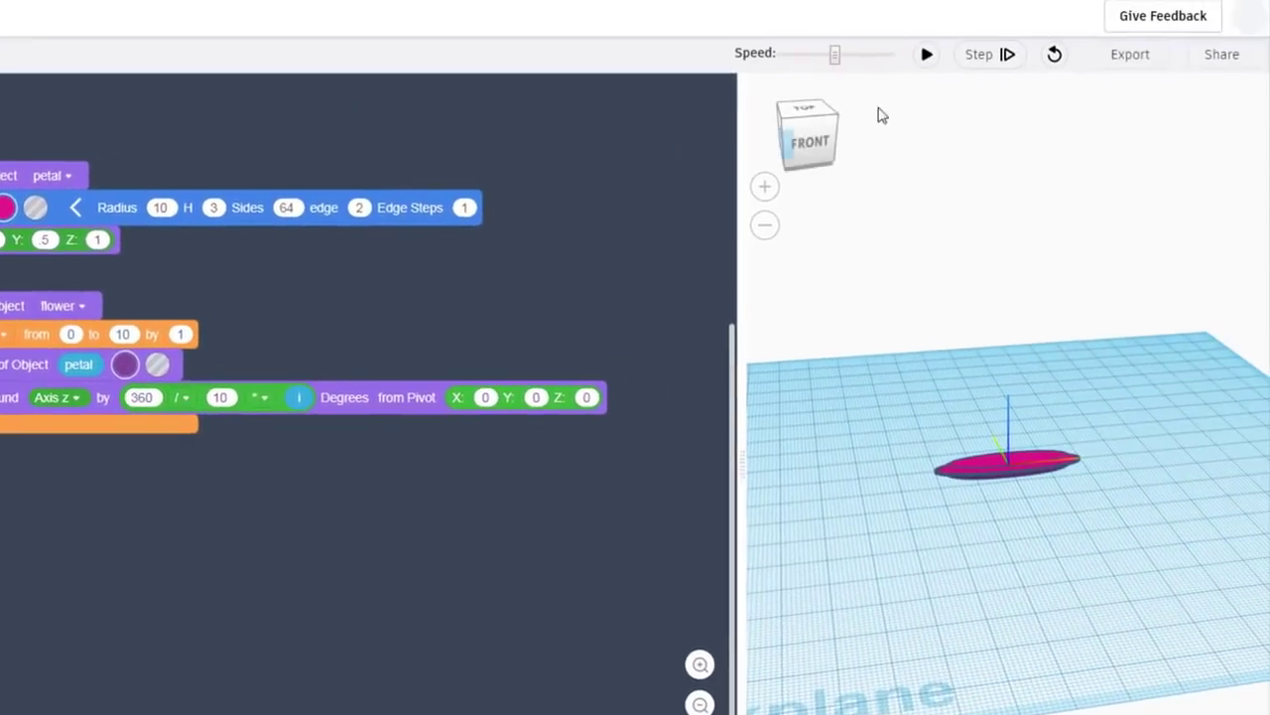
Run the flower program, then set the rotation pivot X to 10 and rerun
left_click(925, 54)
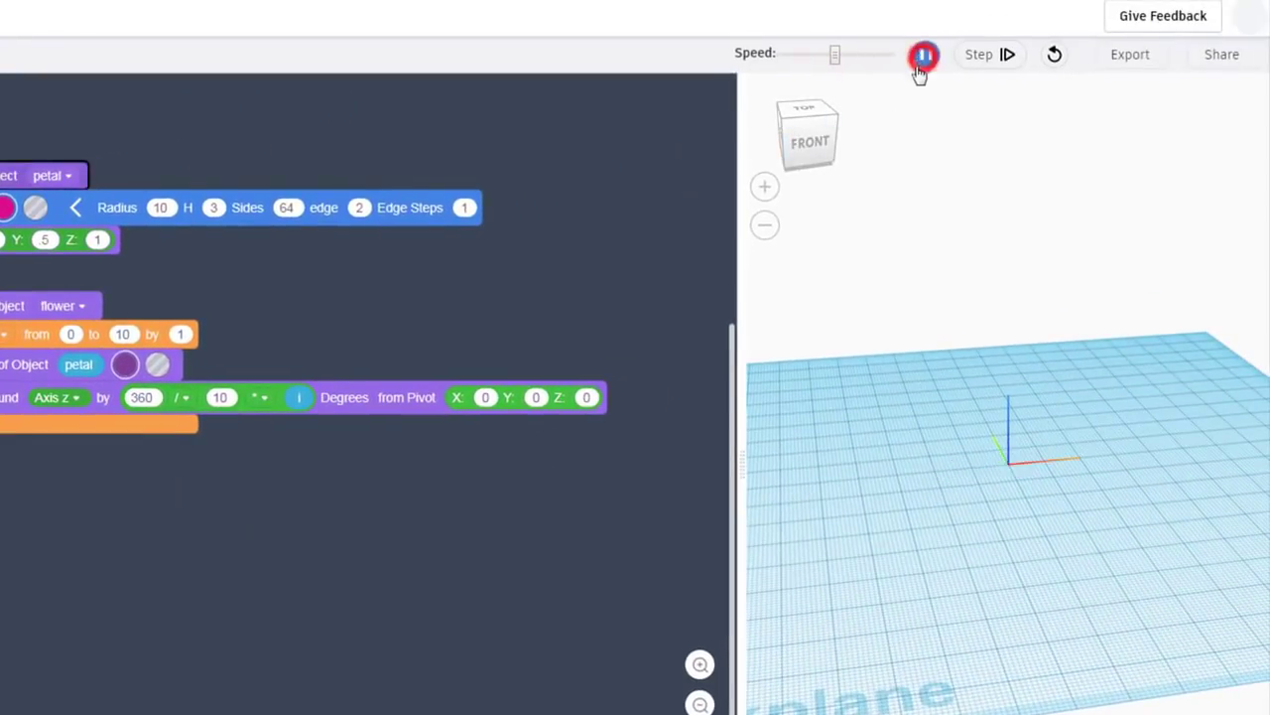
left_click(923, 53)
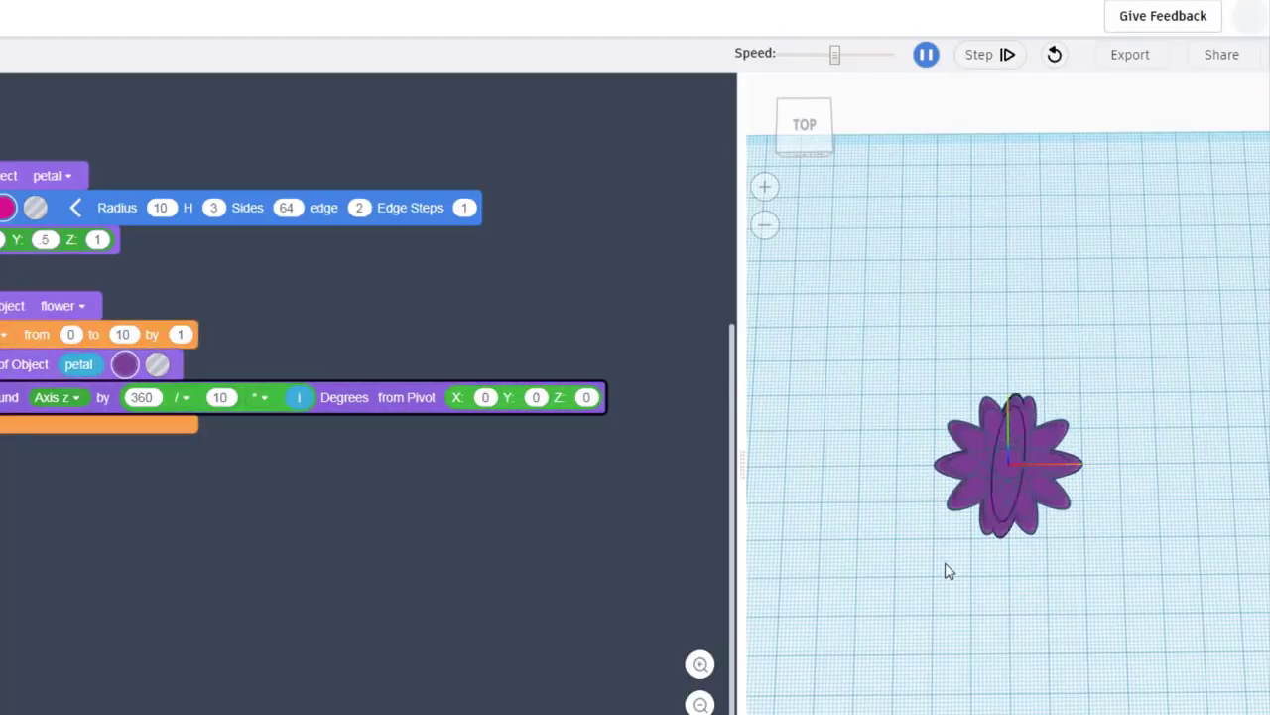
left_click(925, 54)
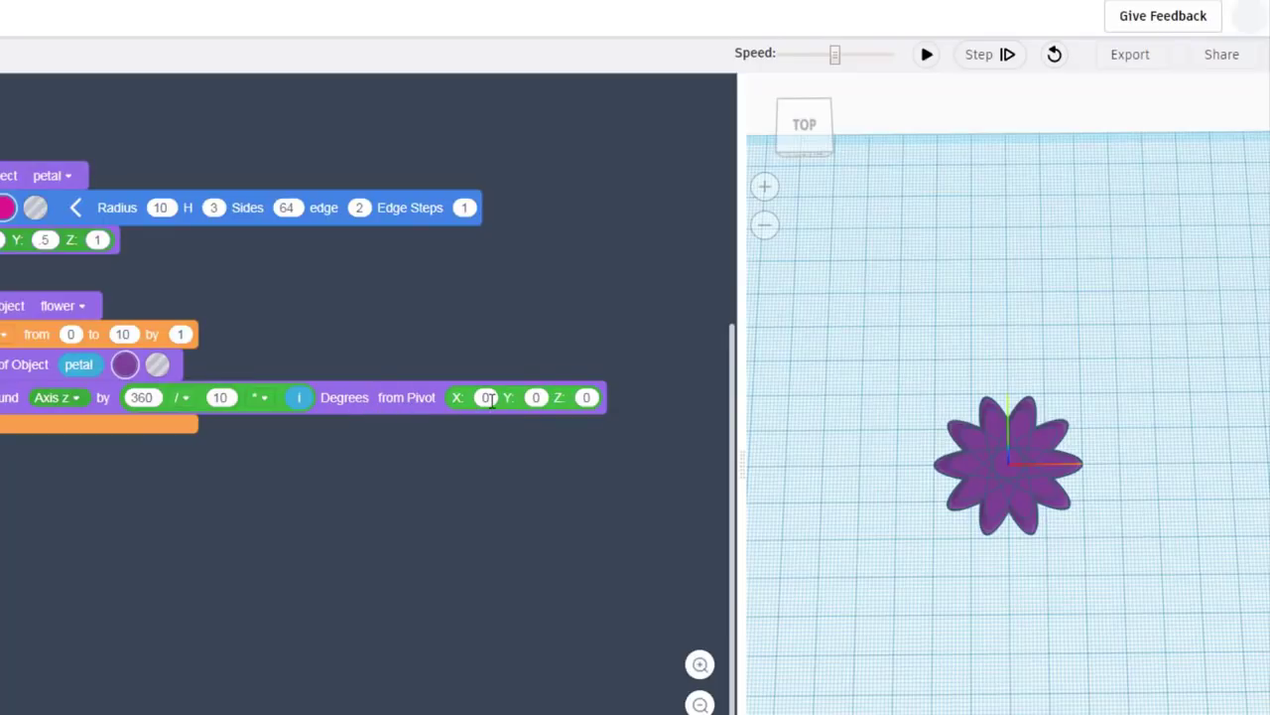
left_click(487, 397)
type("10")
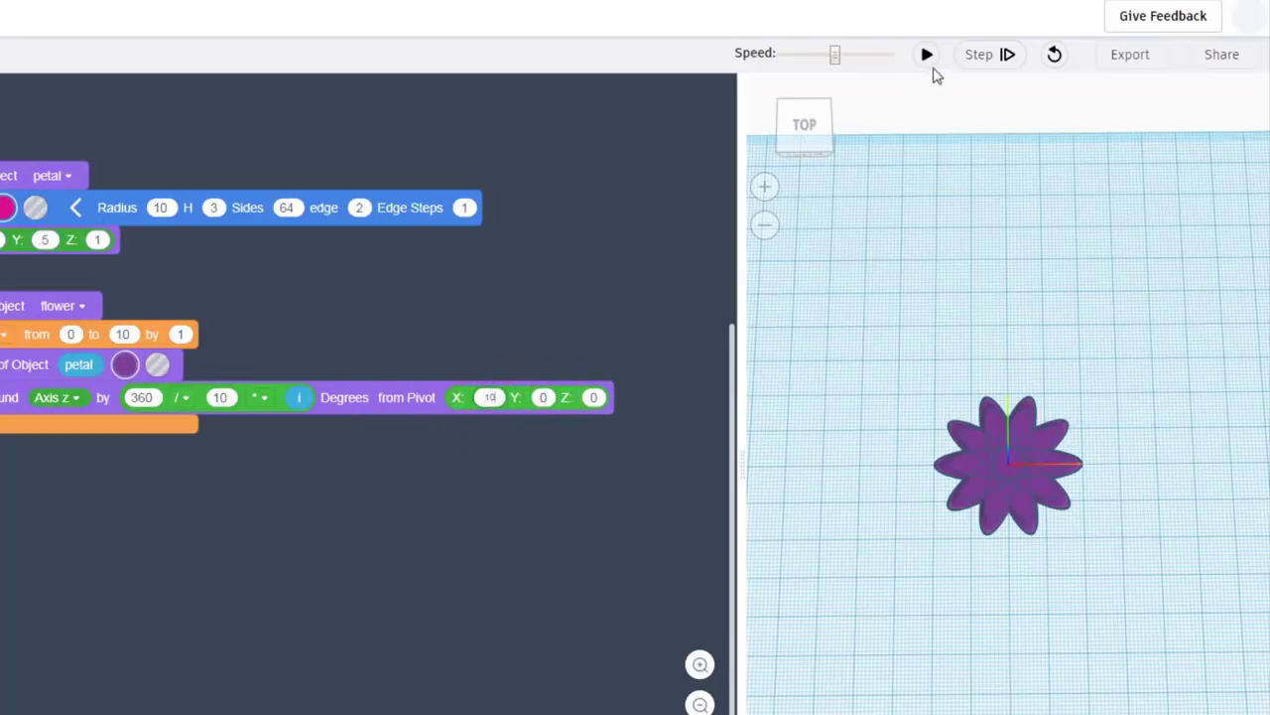
left_click(925, 54)
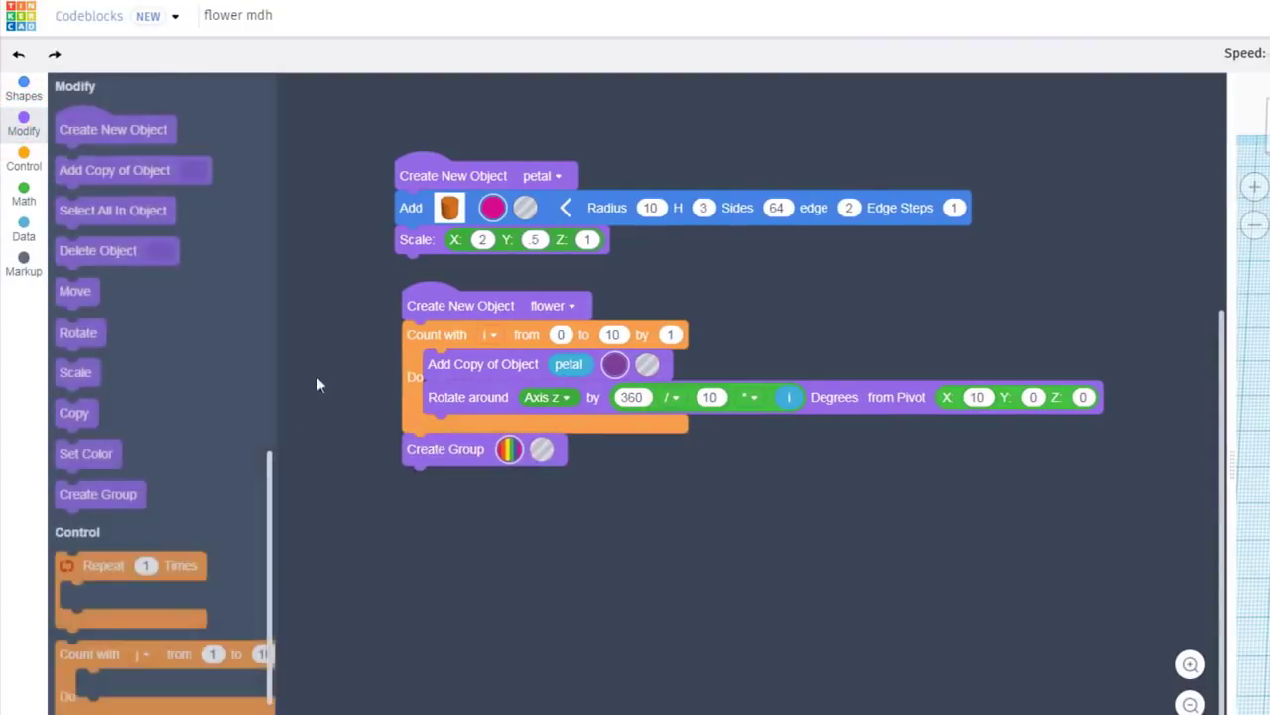
Delete the original petal, rotate the group around x with pivot 0,0,0, and move it up along Z
left_click_drag(99, 250, 453, 496)
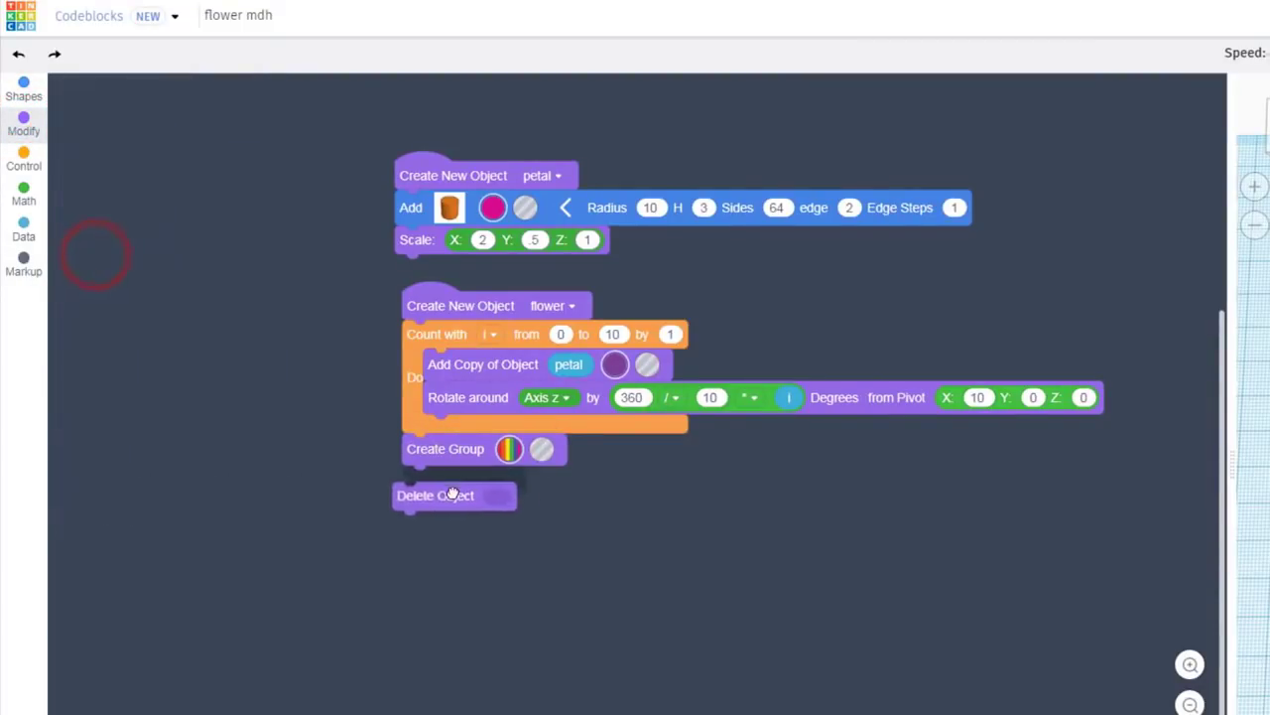
left_click(24, 123)
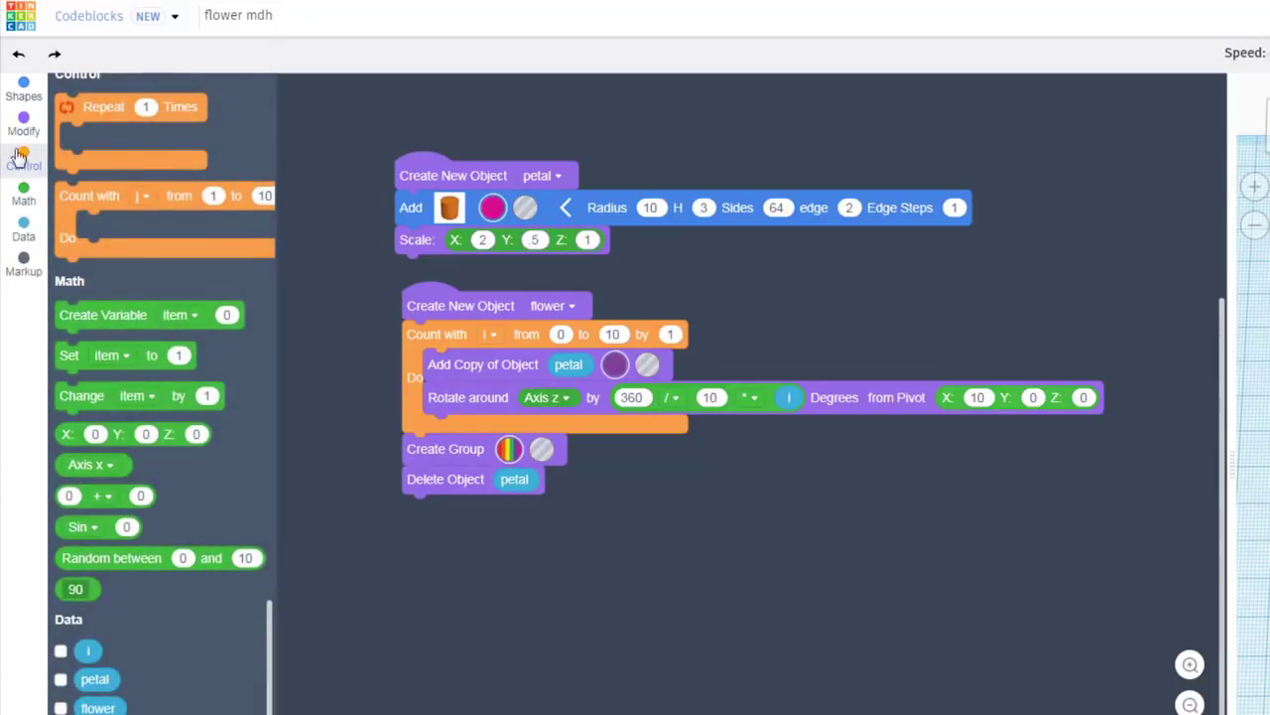
left_click(24, 123)
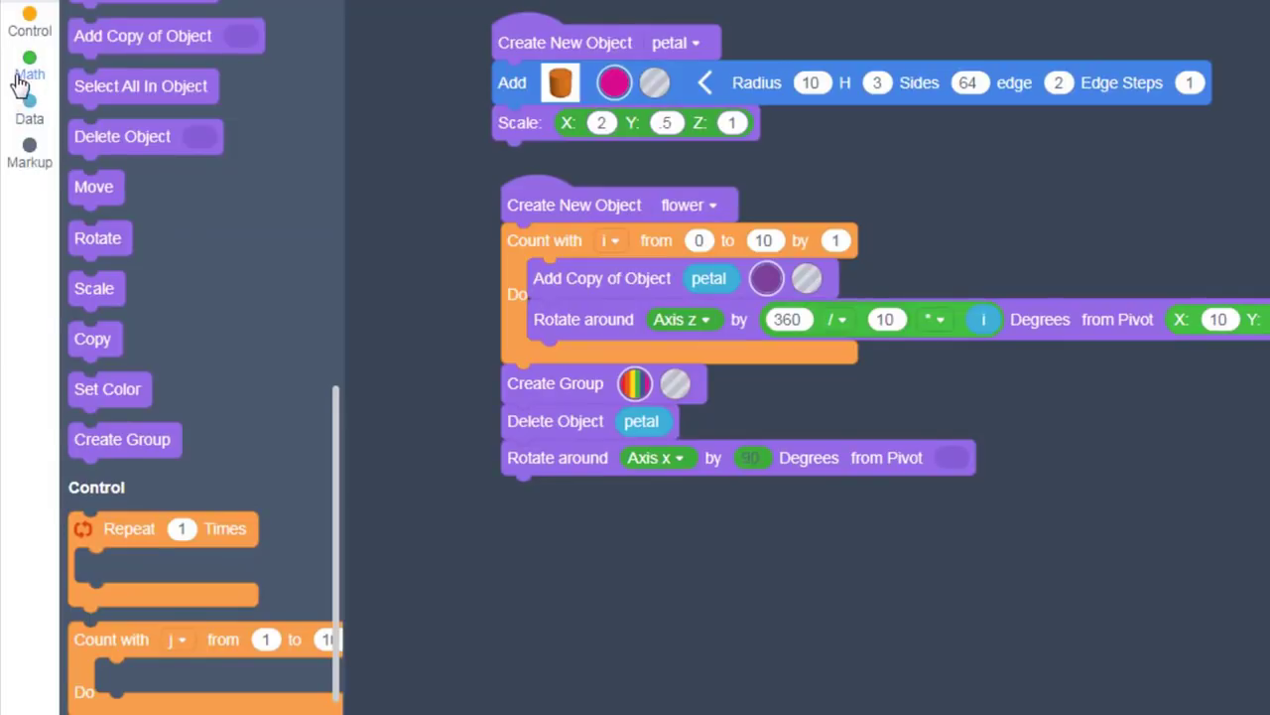
left_click(30, 64)
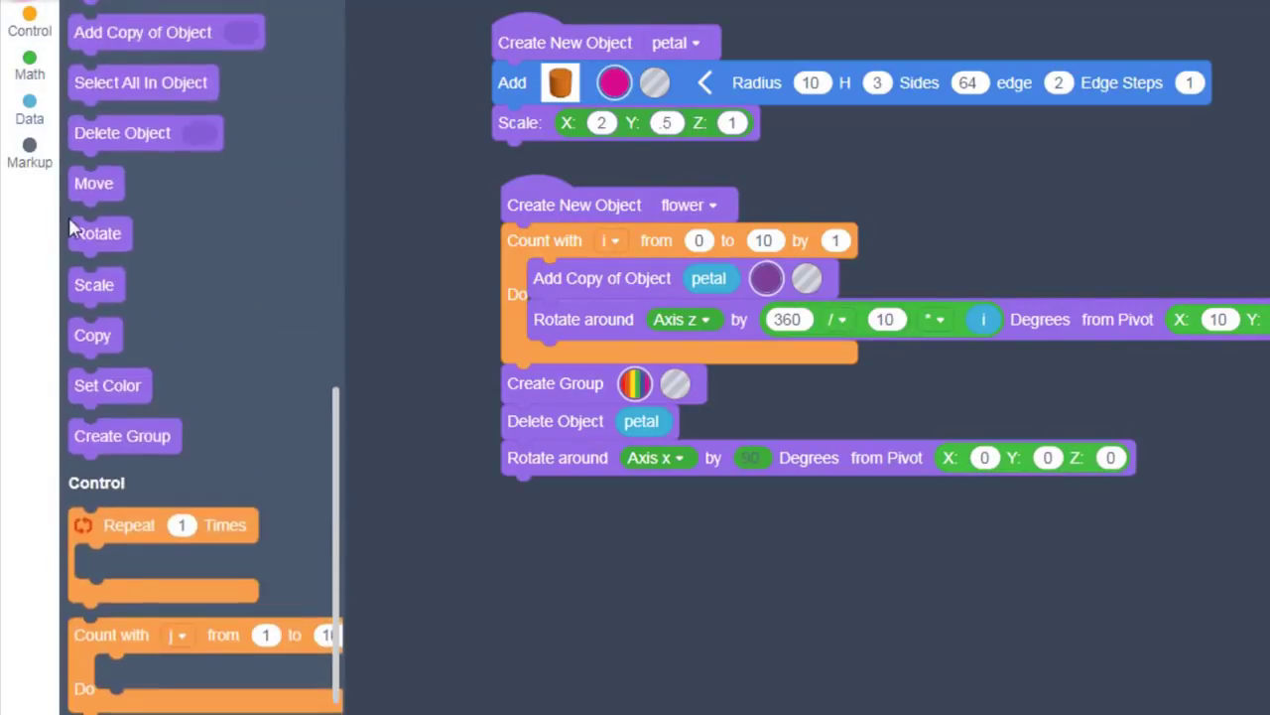
left_click_drag(96, 183, 532, 508)
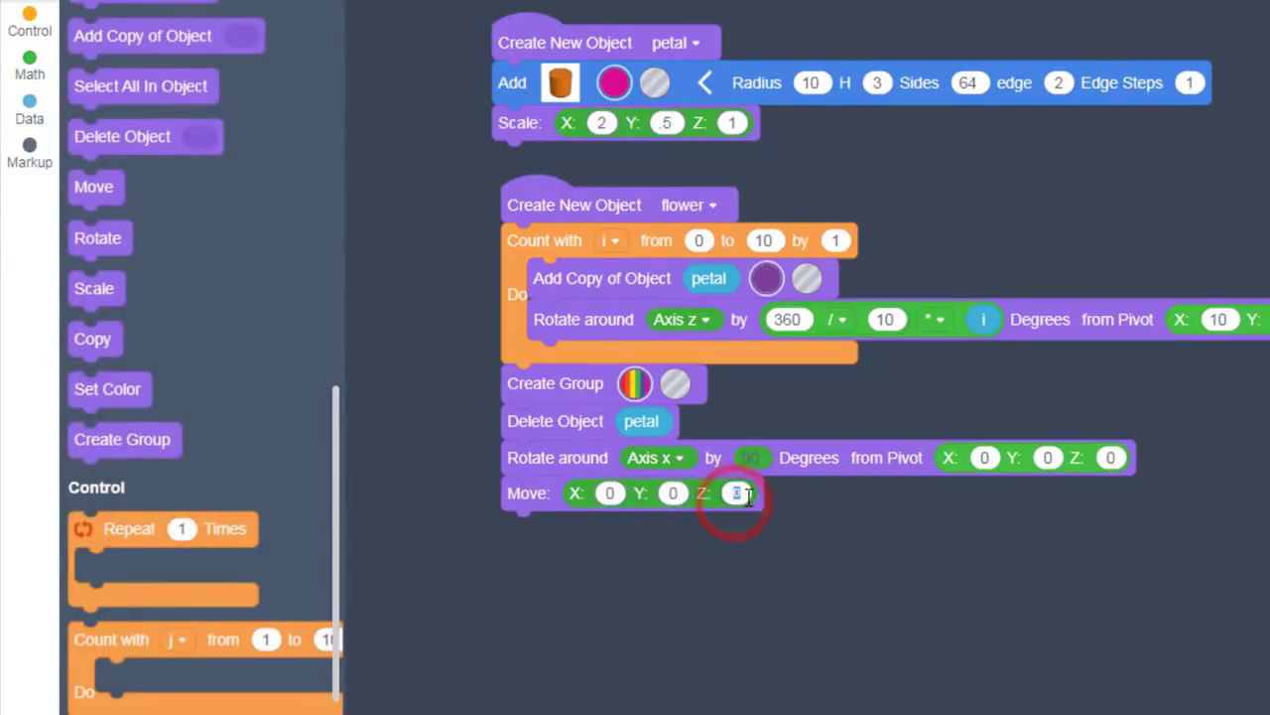
type("4")
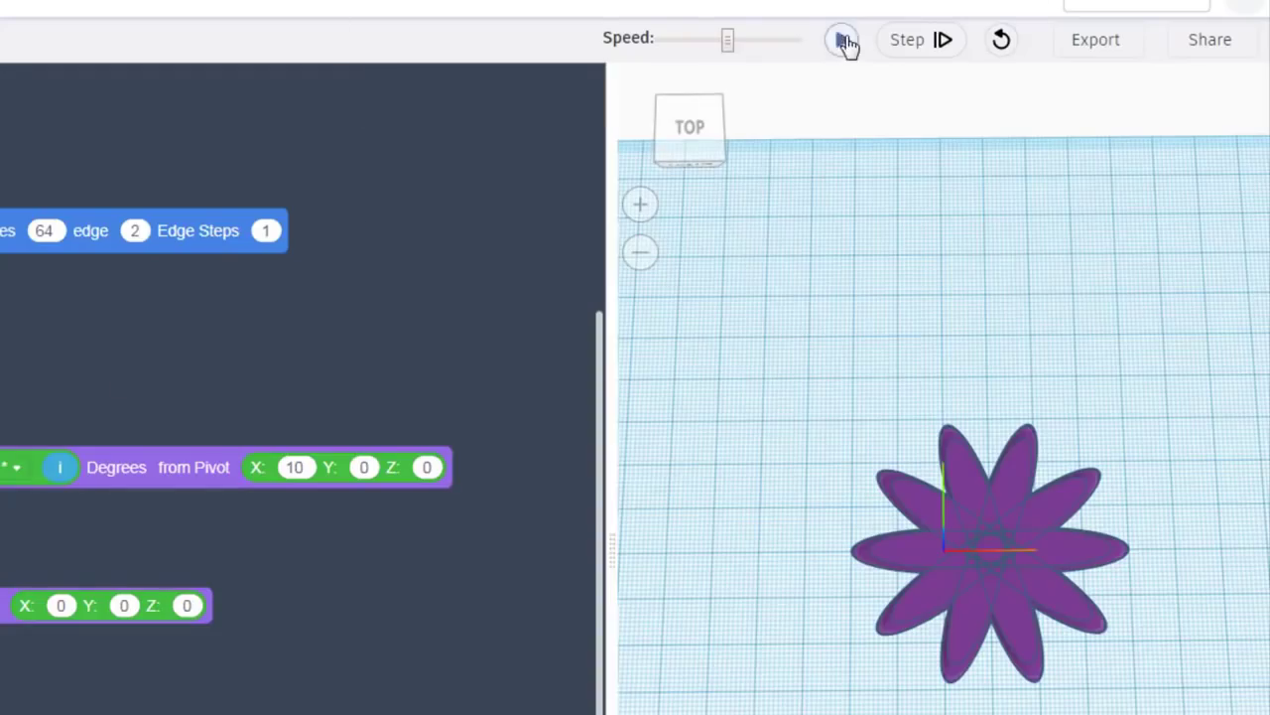
Run the program so the flower is built upright above the grid
left_click(842, 40)
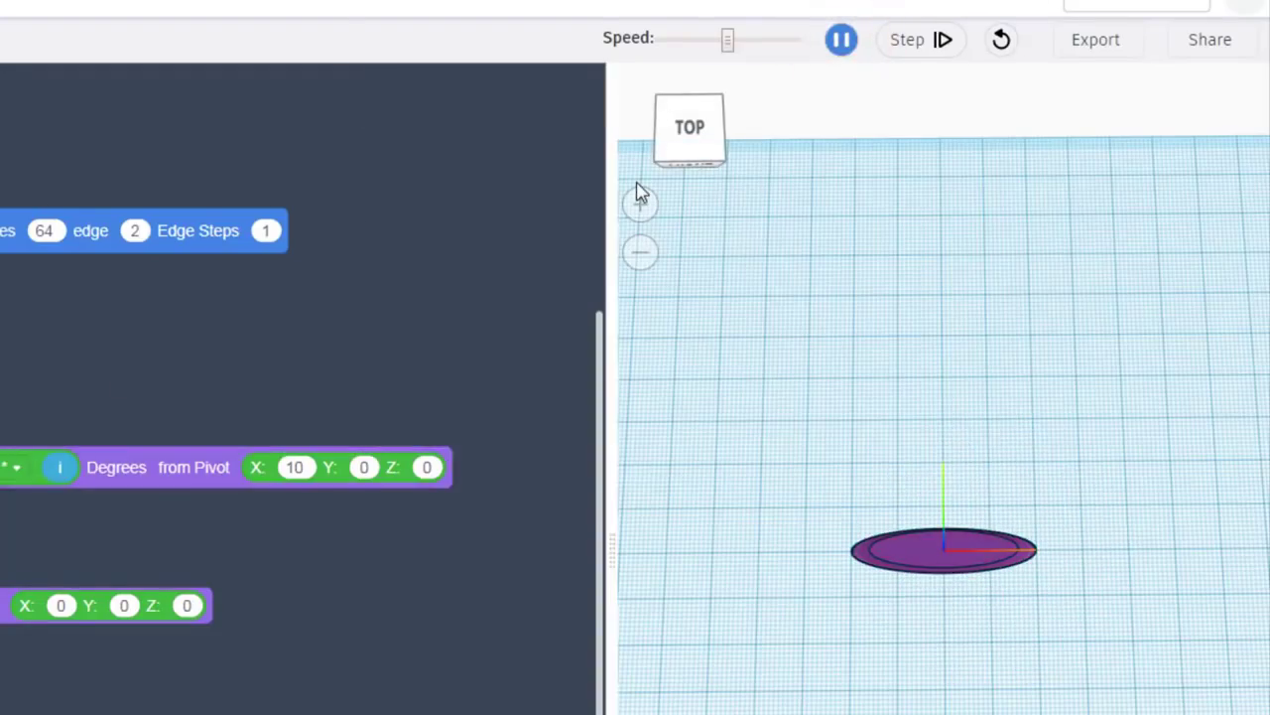
left_click(905, 40)
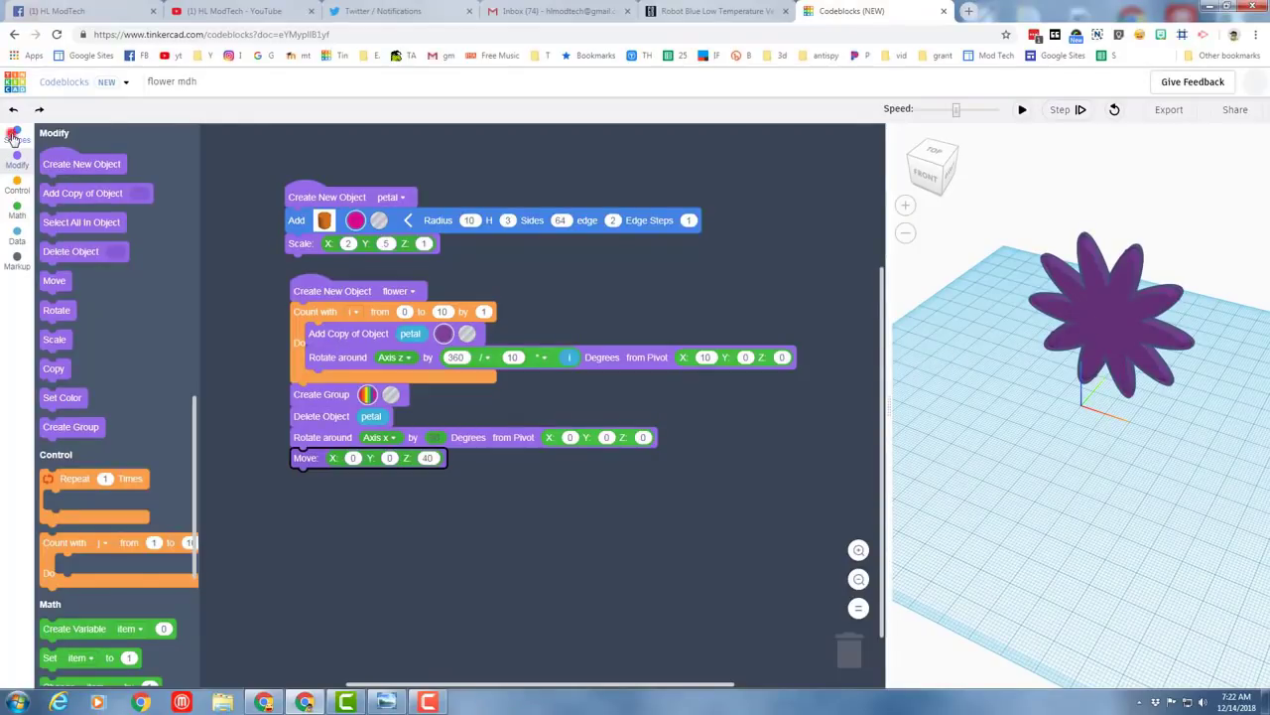
left_click(16, 135)
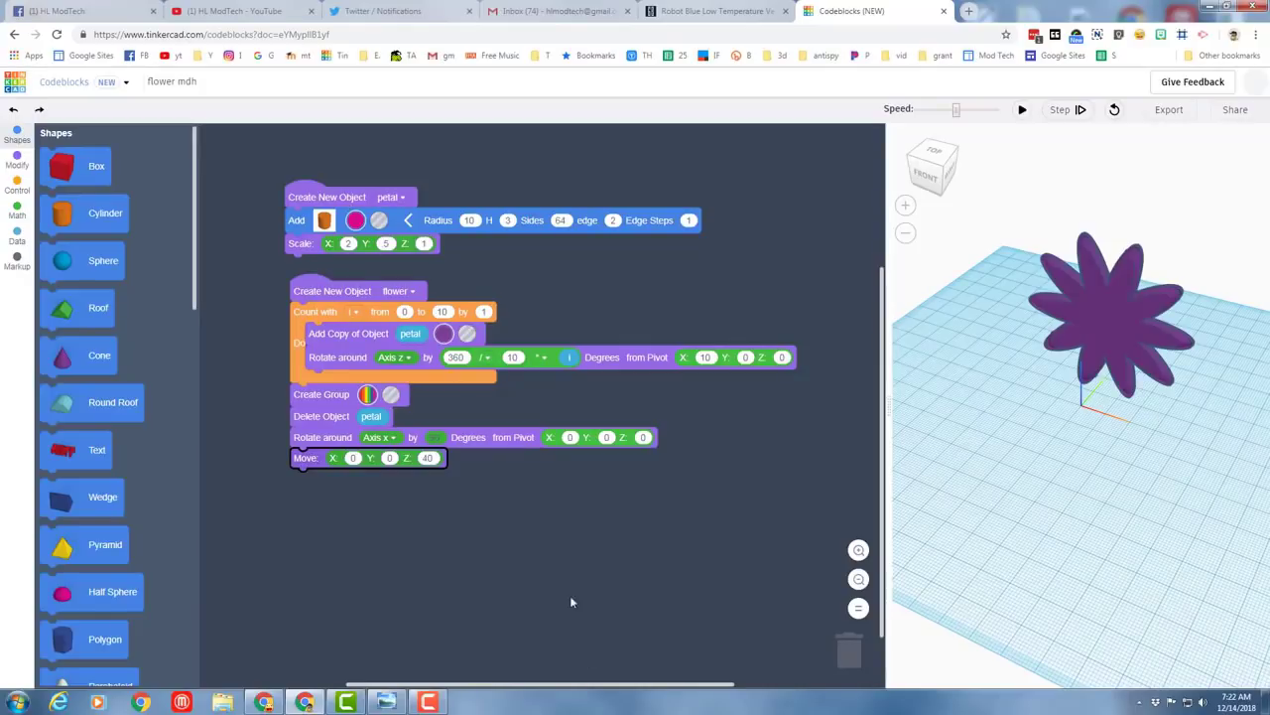
mouse_move(480, 627)
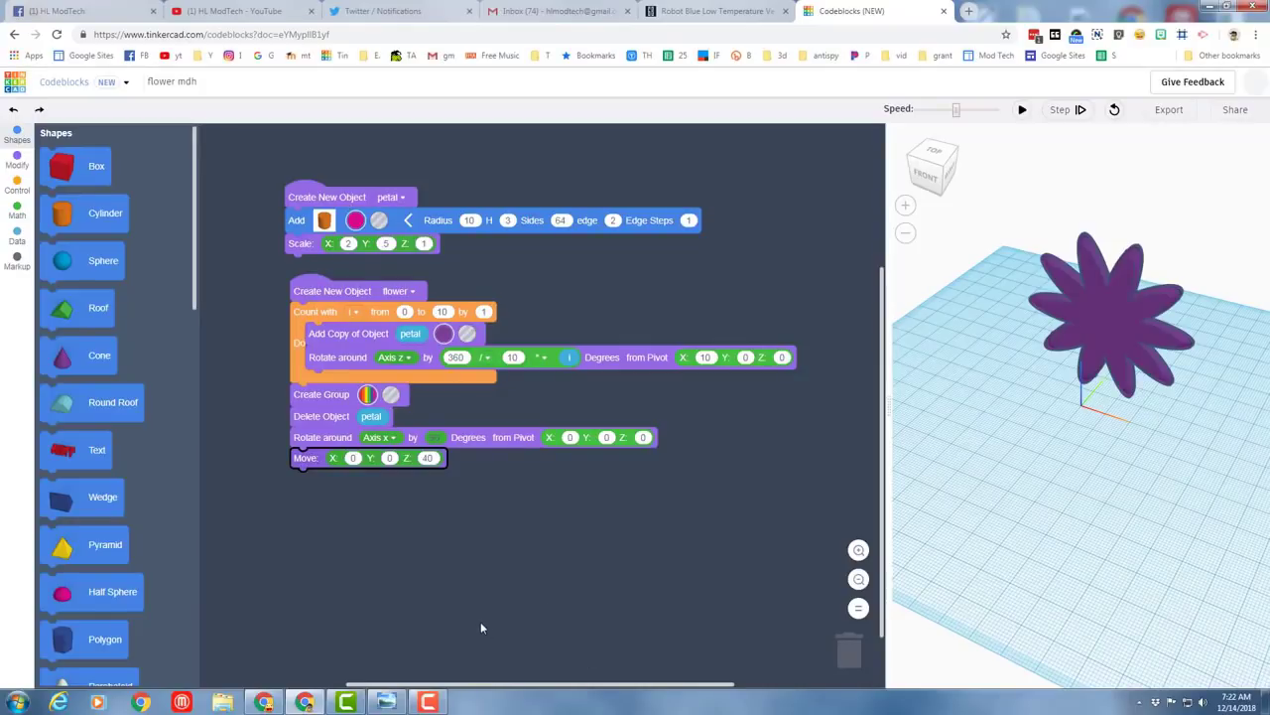